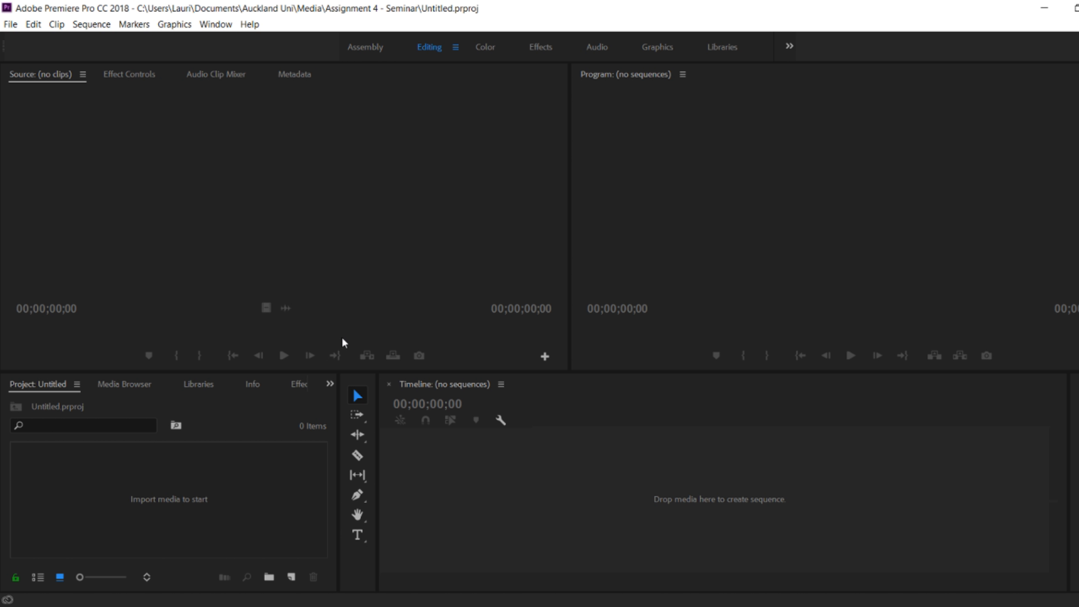
pyautogui.moveTo(229, 481)
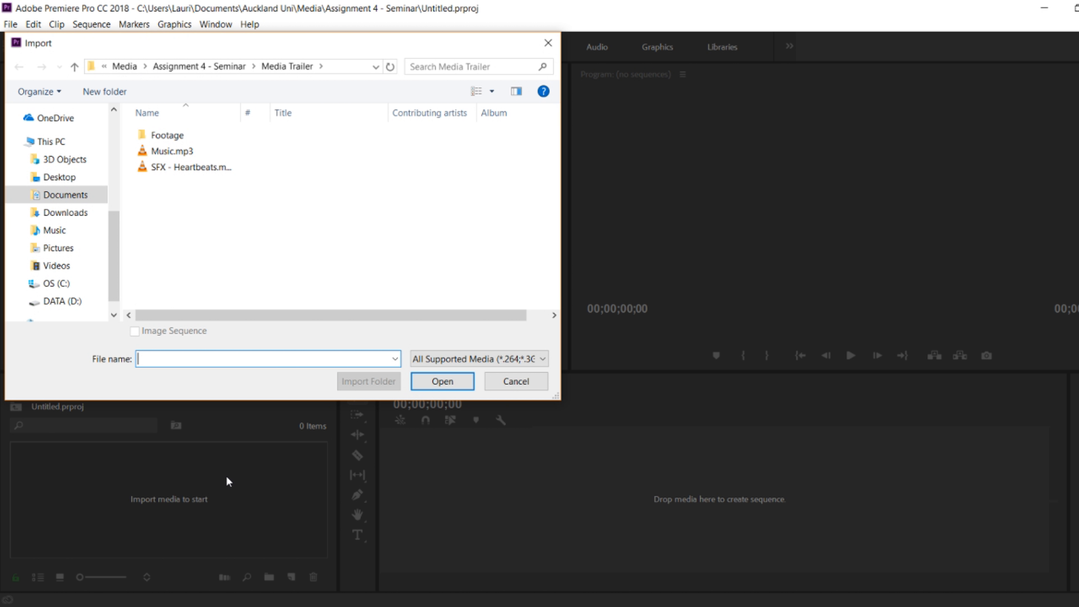
# - Import all twelve clips from the Footage folder into the project
pyautogui.doubleClick(167, 135)
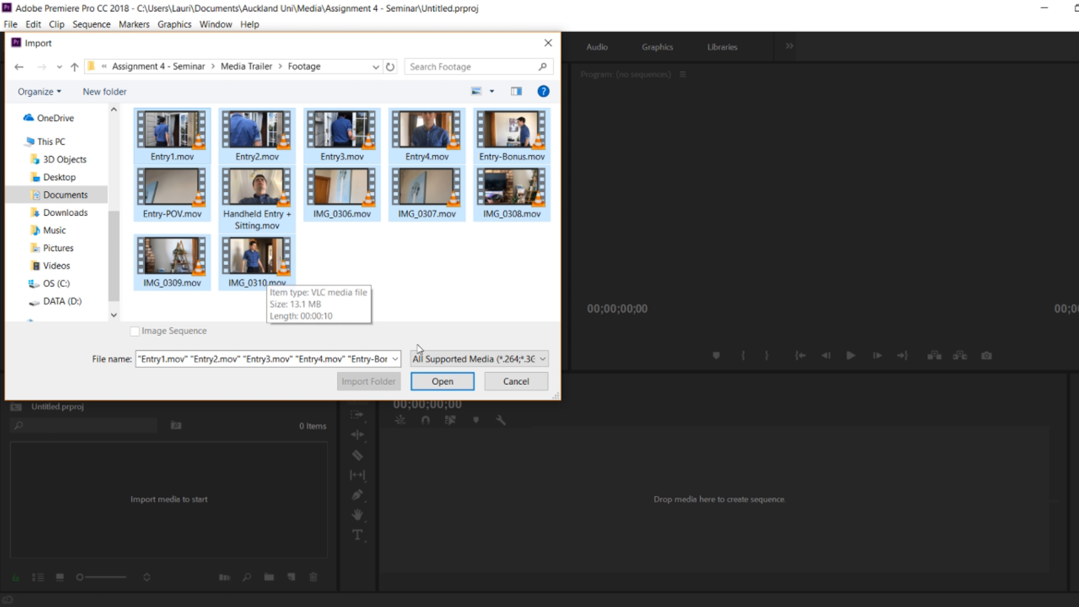
pyautogui.click(441, 381)
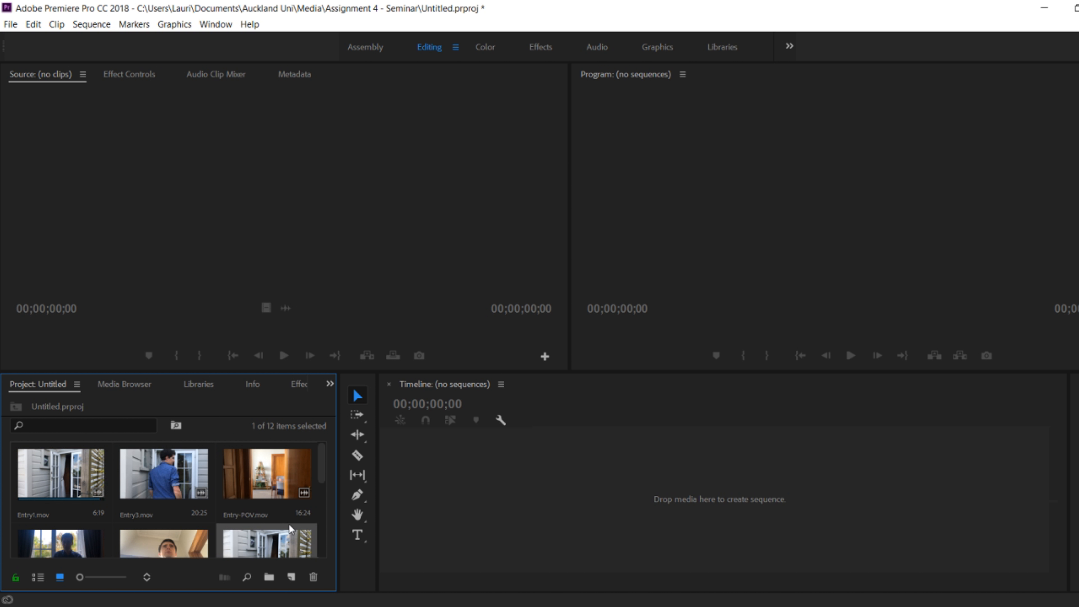
# - Import Music.mp3 and the heartbeat SFX file via the Project panel context menu
pyautogui.doubleClick(265, 472)
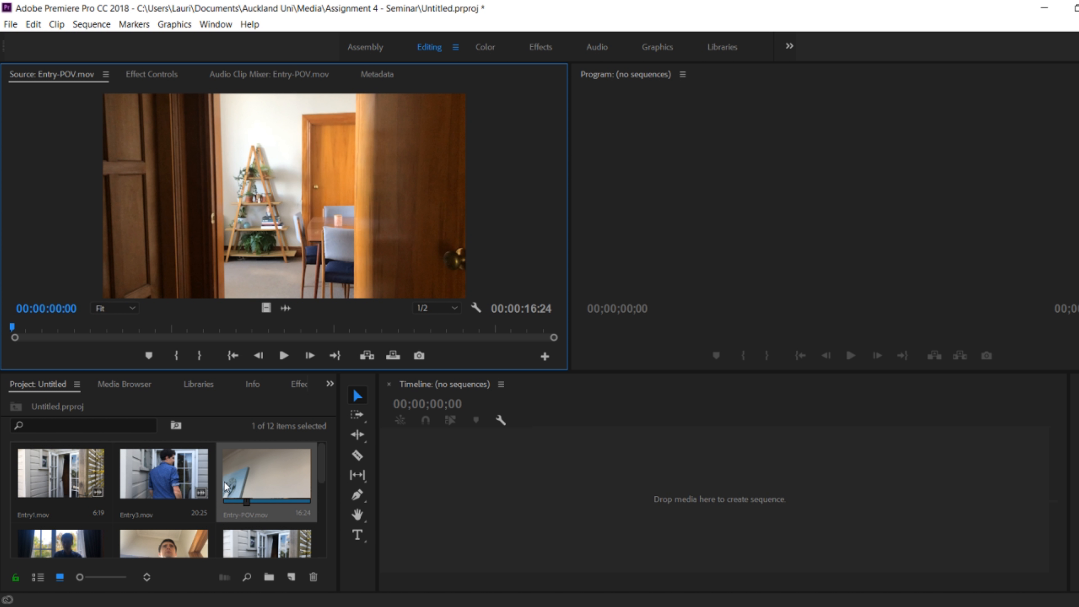
pyautogui.rightClick(264, 474)
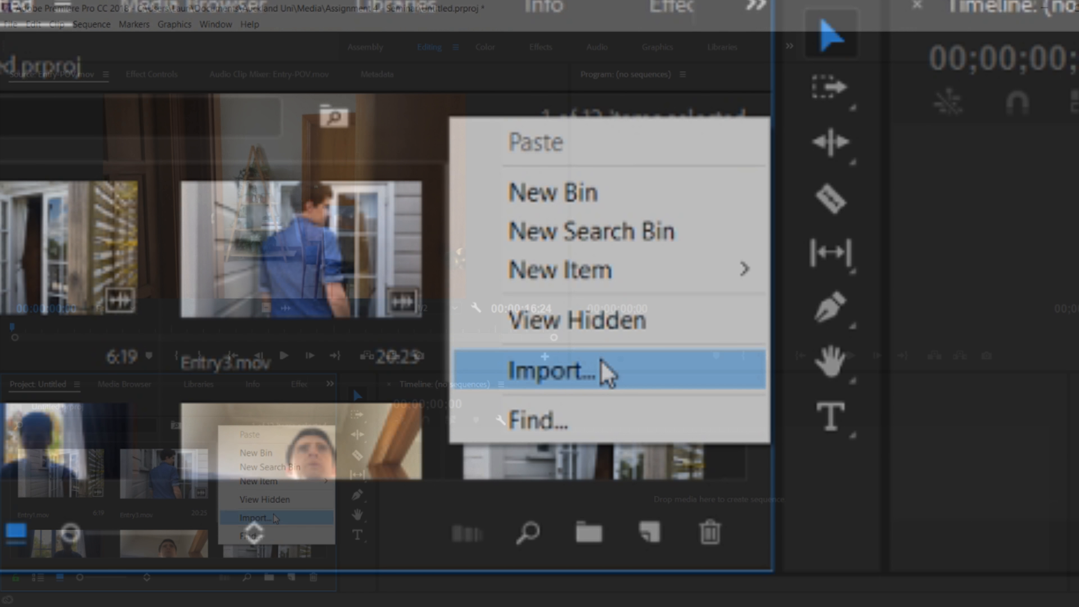
pyautogui.click(544, 371)
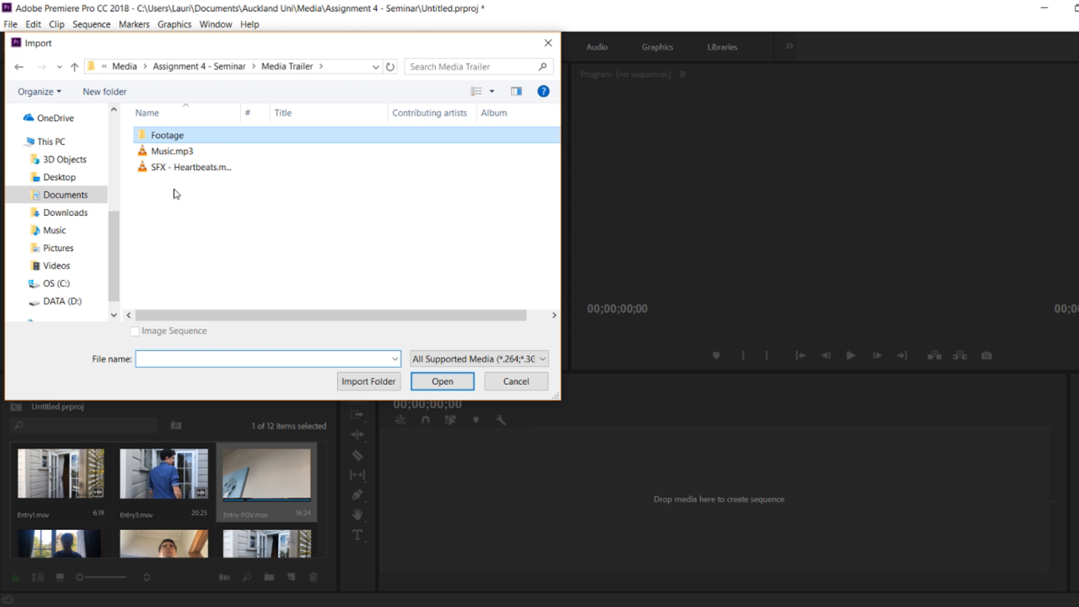
pyautogui.click(442, 381)
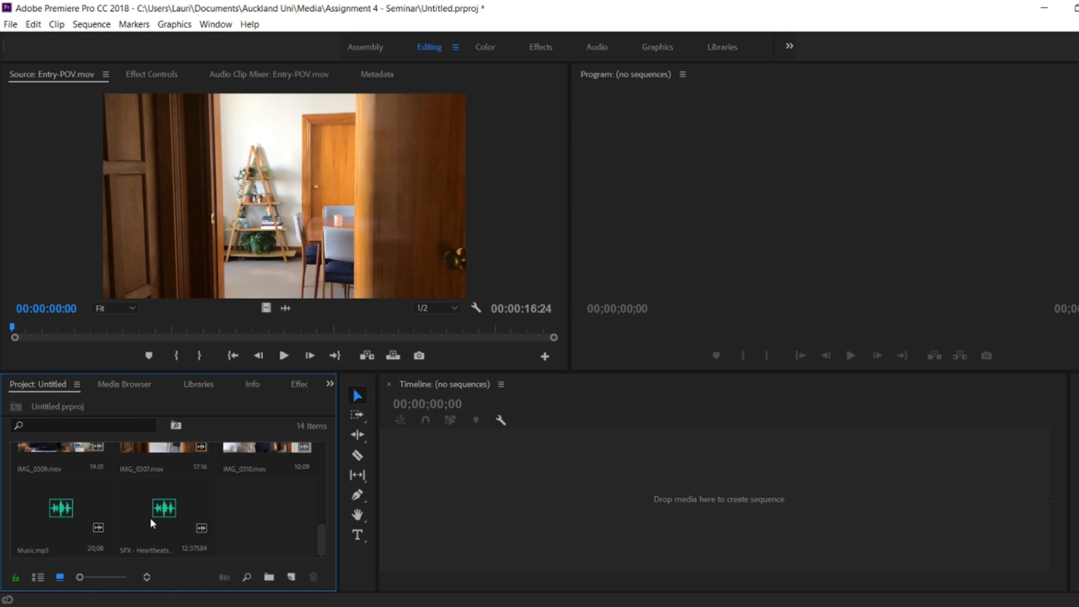
# - Create a Music sequence from Music.mp3 and load Entry1.mov to mark a 5:12 range
pyautogui.click(61, 513)
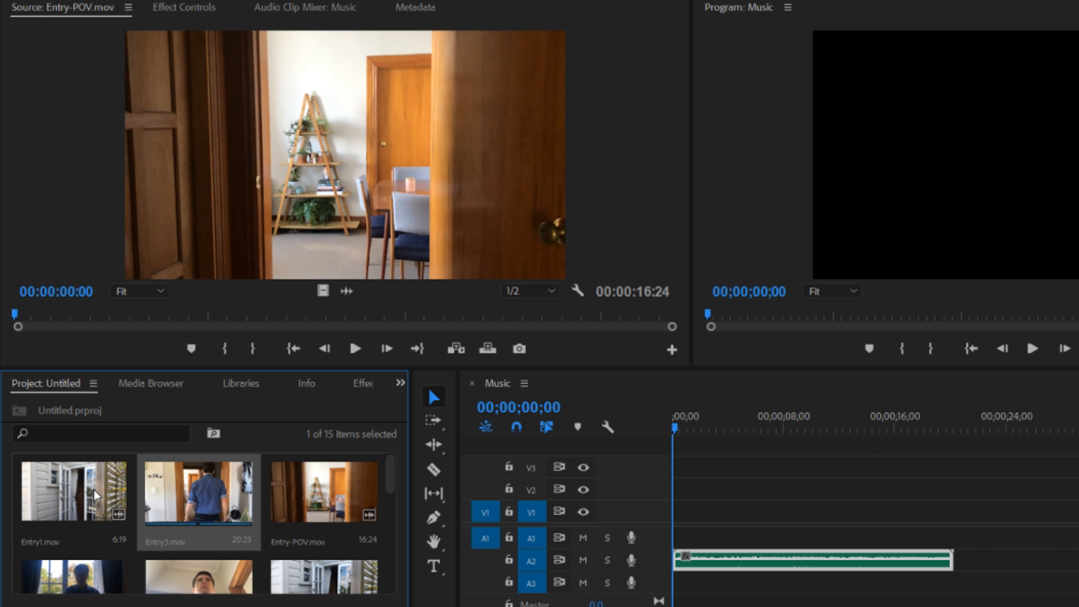
pyautogui.doubleClick(72, 491)
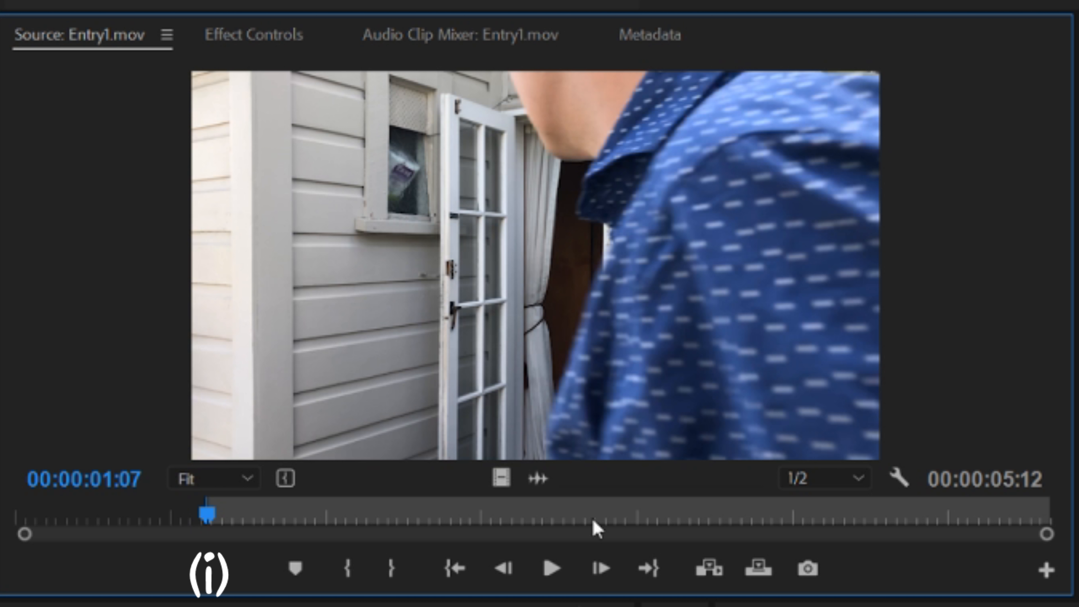
pyautogui.moveTo(227, 524)
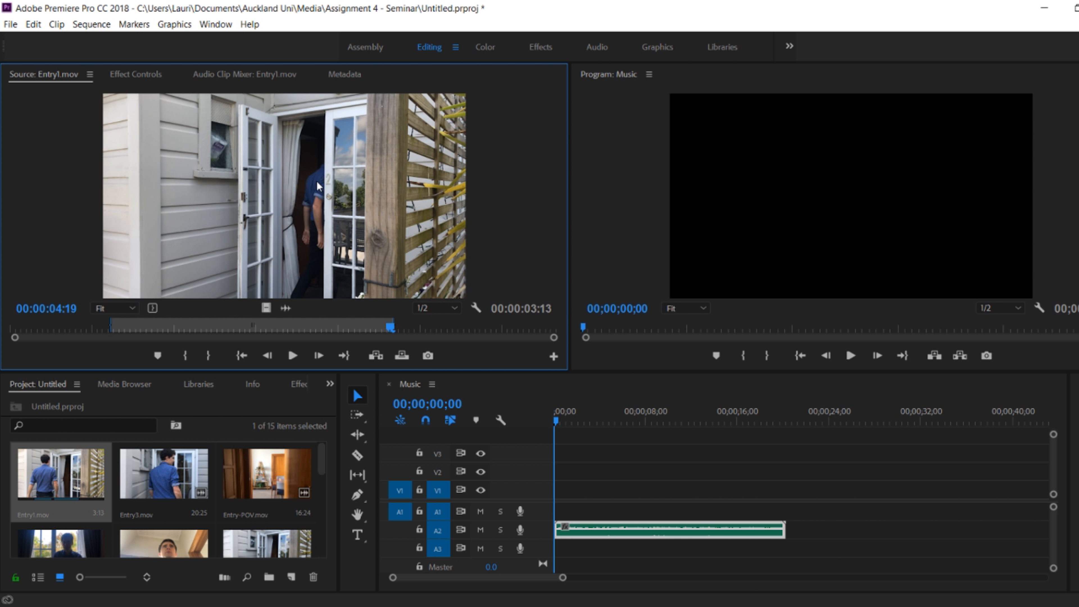
pyautogui.moveTo(316, 185)
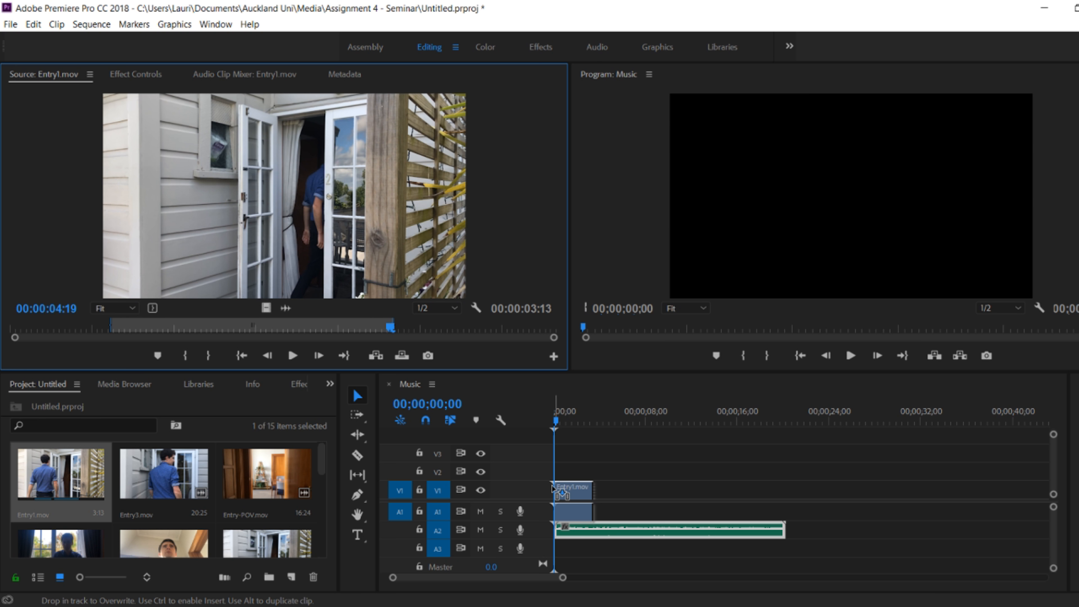
# - Trim Handheld Entry + Sitting.mov in the Source Monitor and add it after Entry1 on V1
pyautogui.click(579, 421)
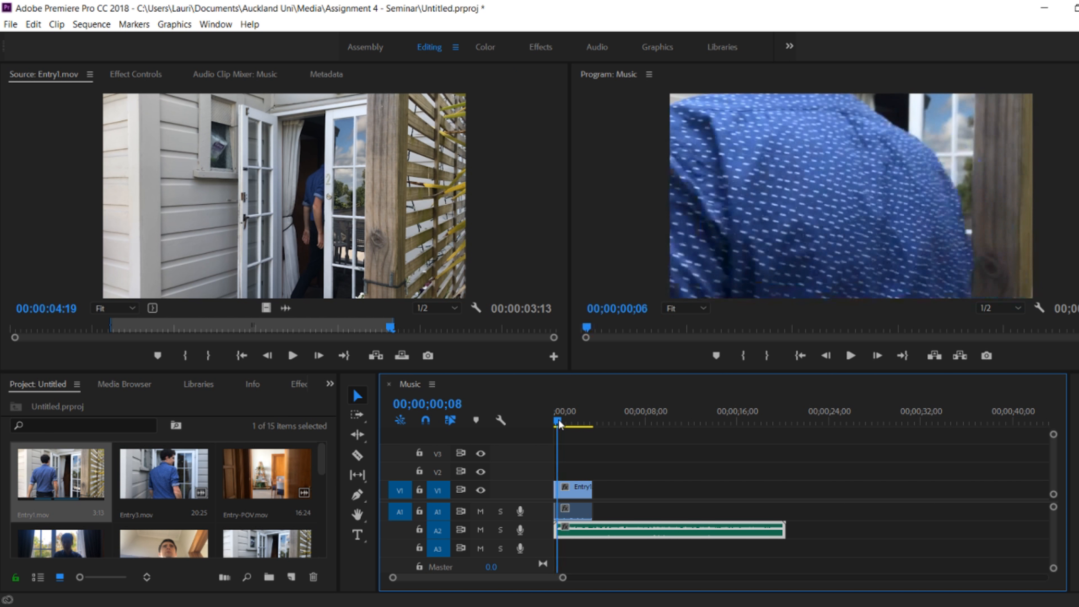
pyautogui.click(556, 421)
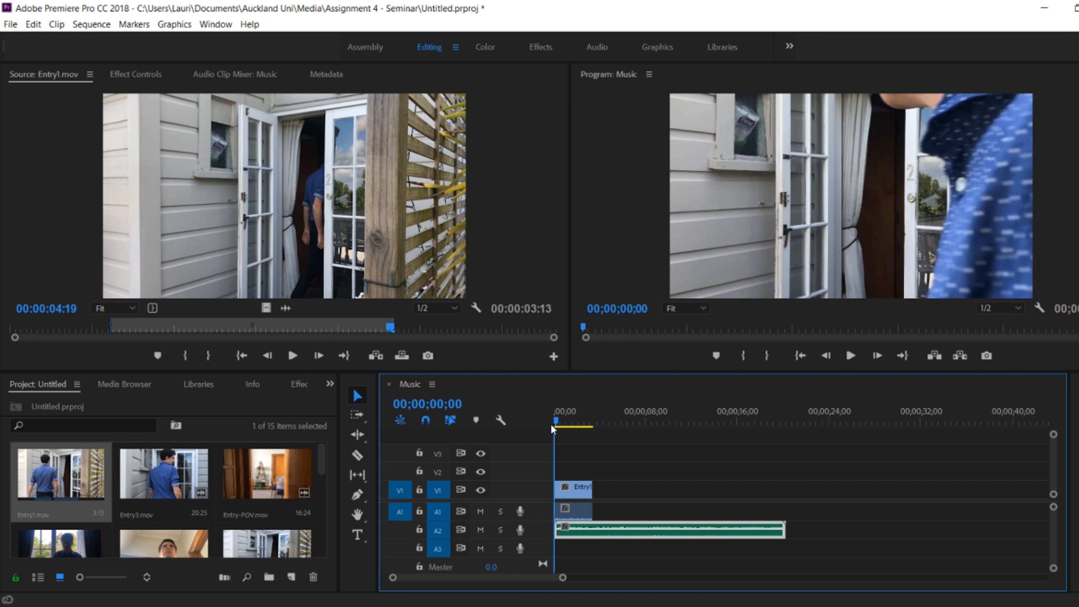
pyautogui.doubleClick(163, 472)
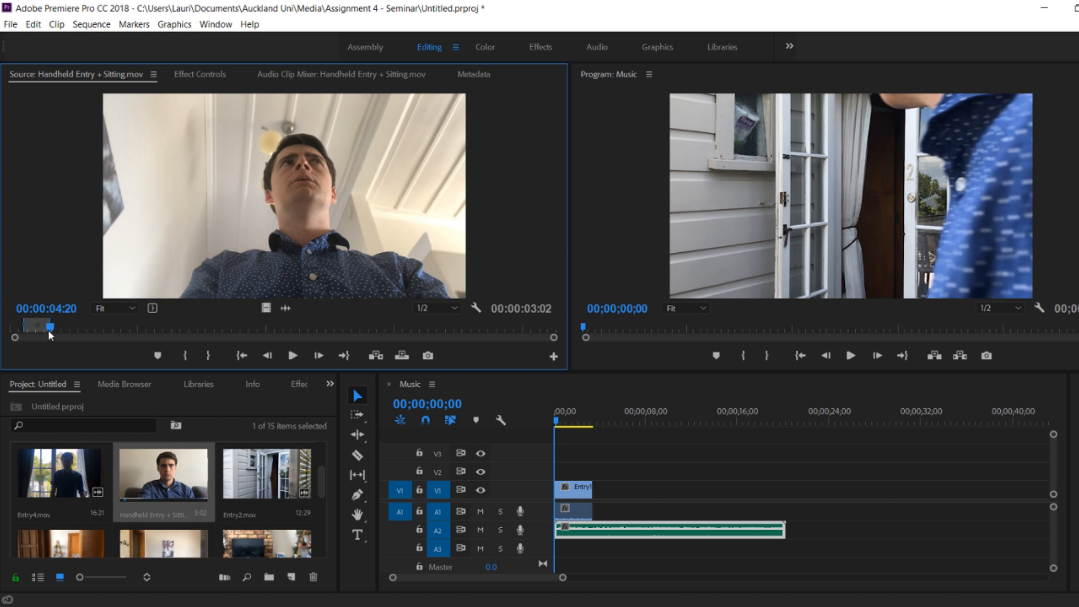
pyautogui.click(850, 356)
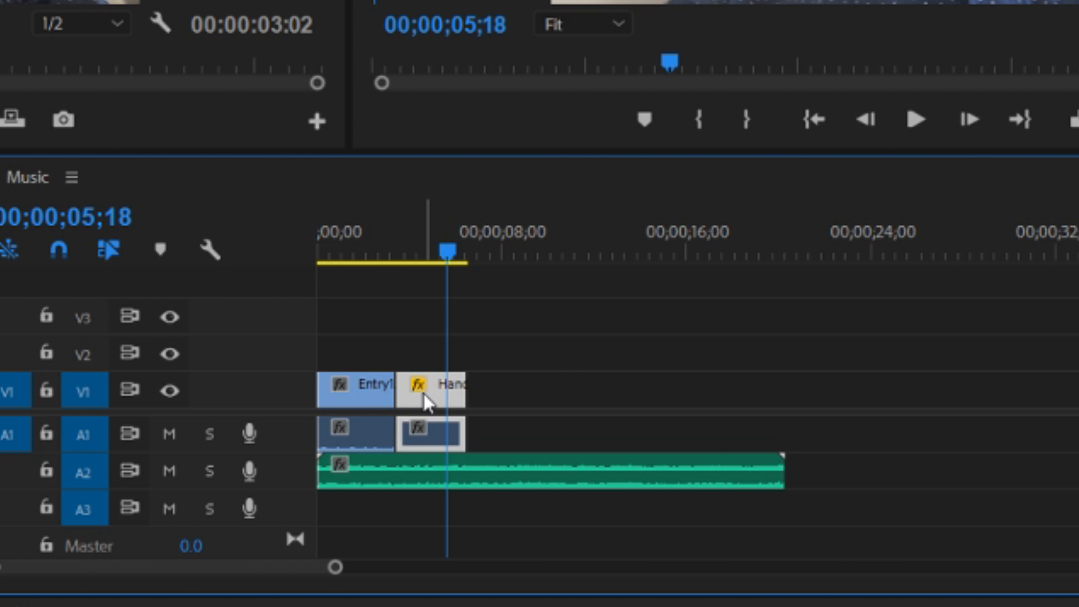
# - Scale the handheld clip to the frame size from its timeline context menu
pyautogui.rightClick(430, 385)
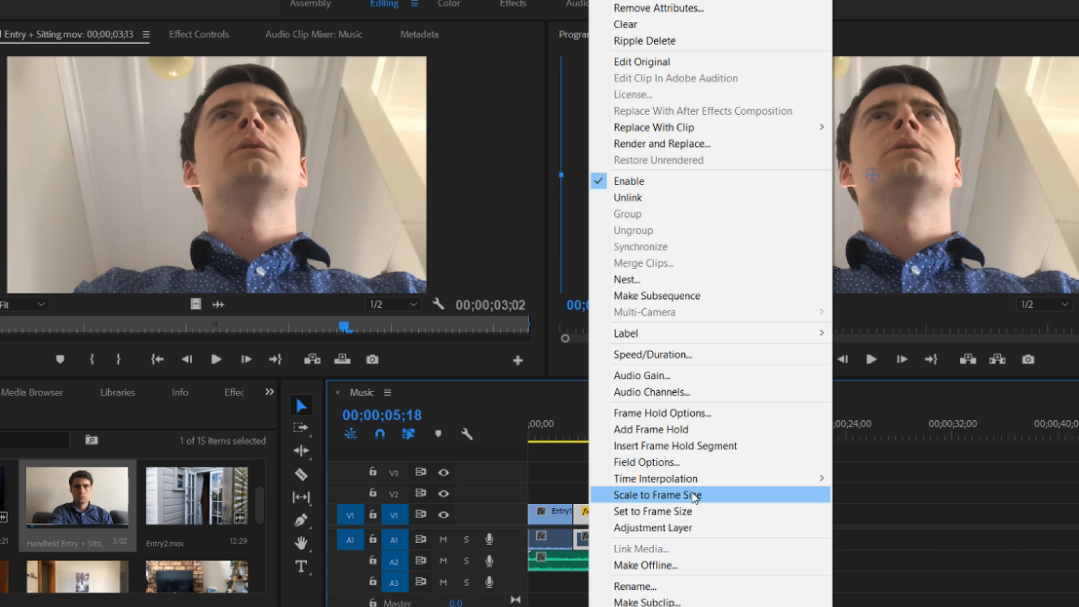
pyautogui.click(655, 494)
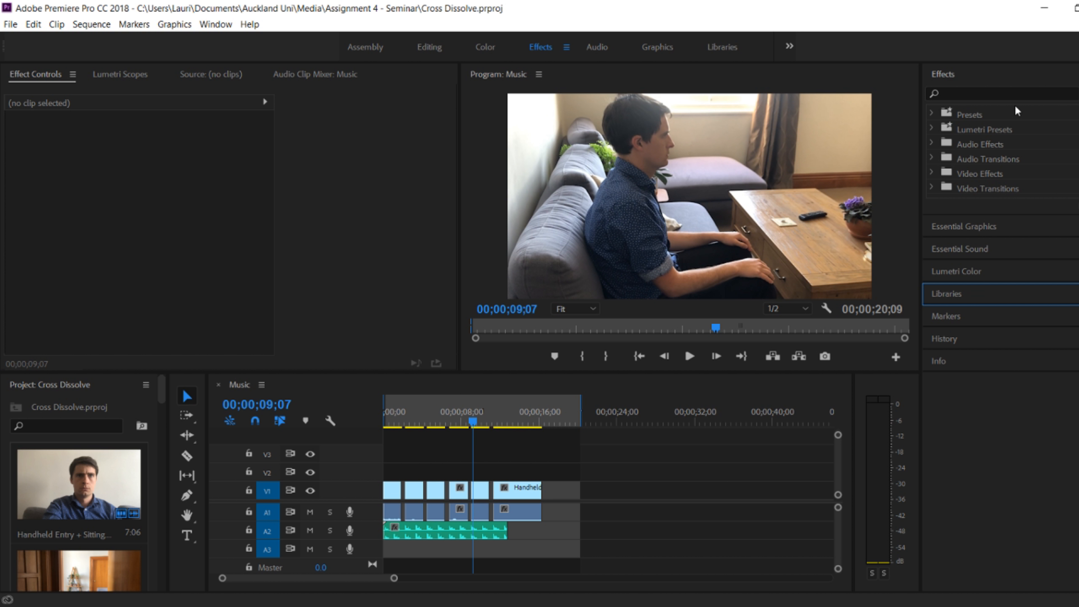
# - Apply Cross Dissolve transitions between the clips and park the playhead after Entry-POV
pyautogui.click(406, 422)
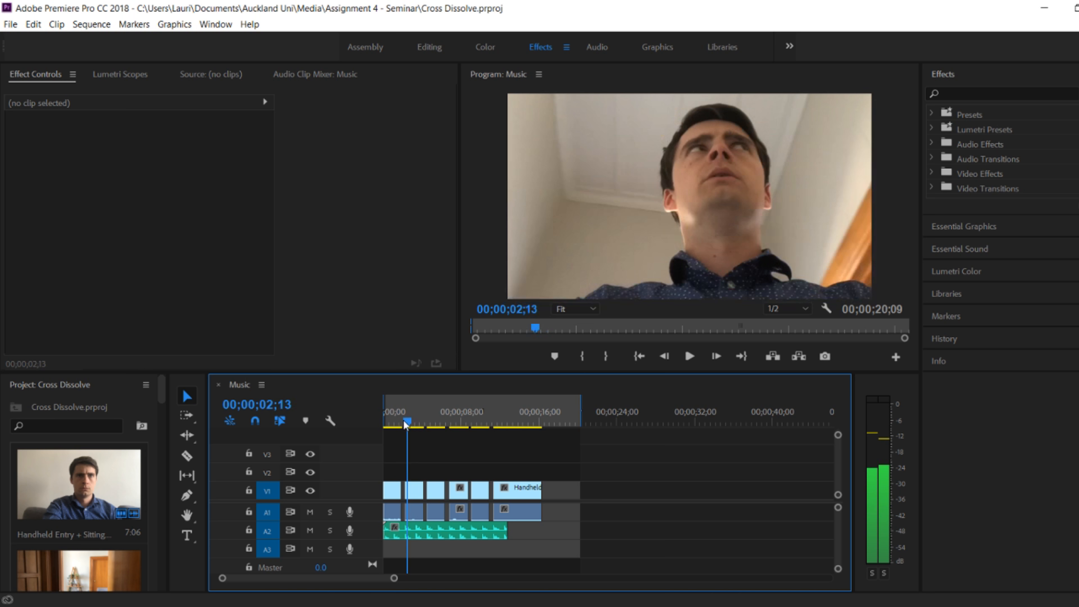
pyautogui.click(474, 422)
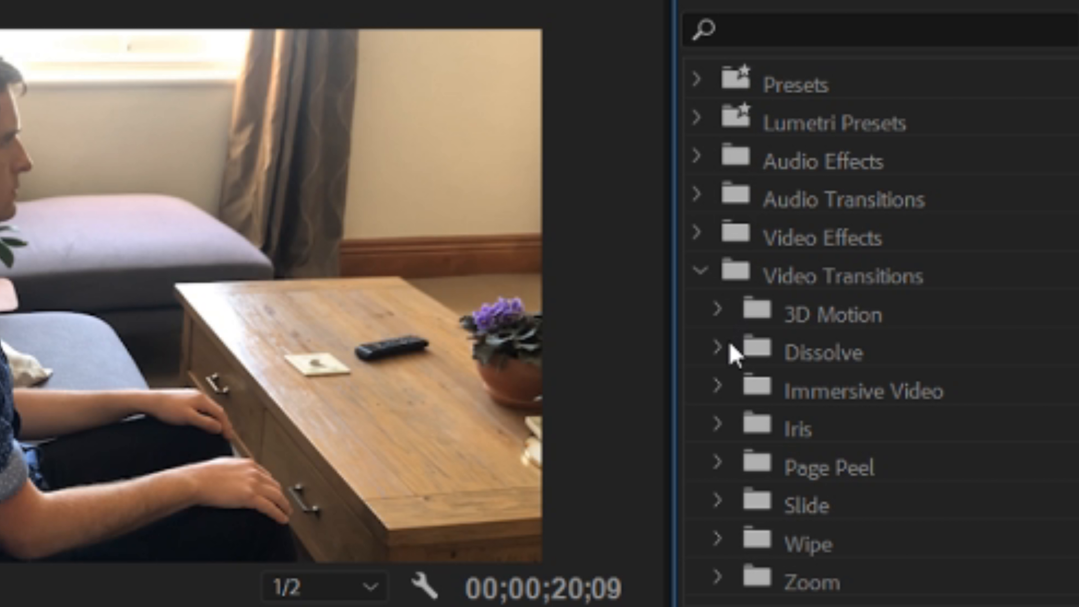
pyautogui.click(717, 352)
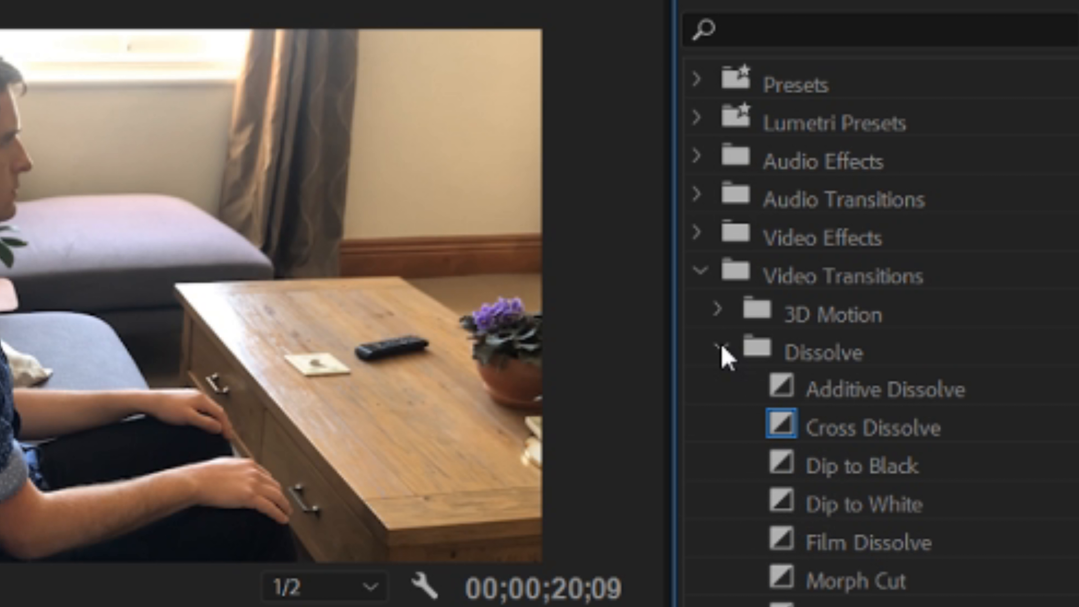
pyautogui.moveTo(874, 434)
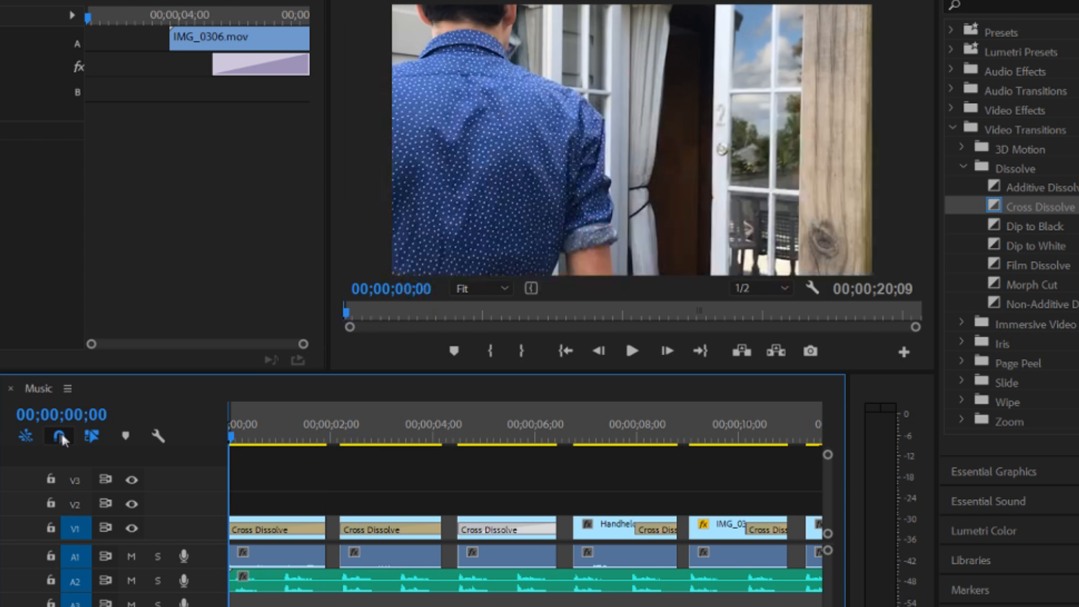
pyautogui.click(630, 351)
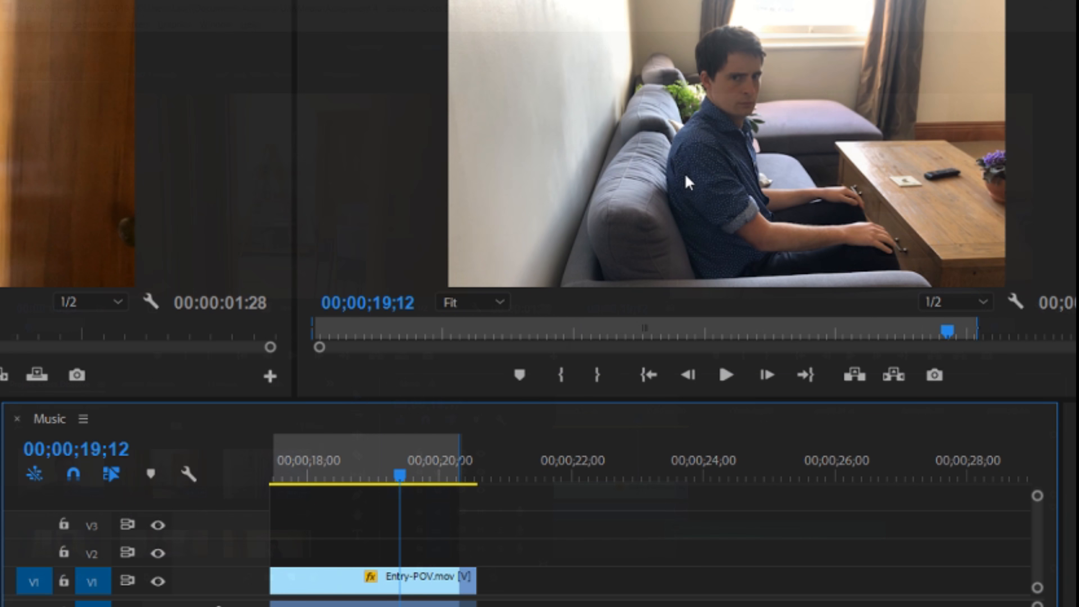
pyautogui.click(448, 475)
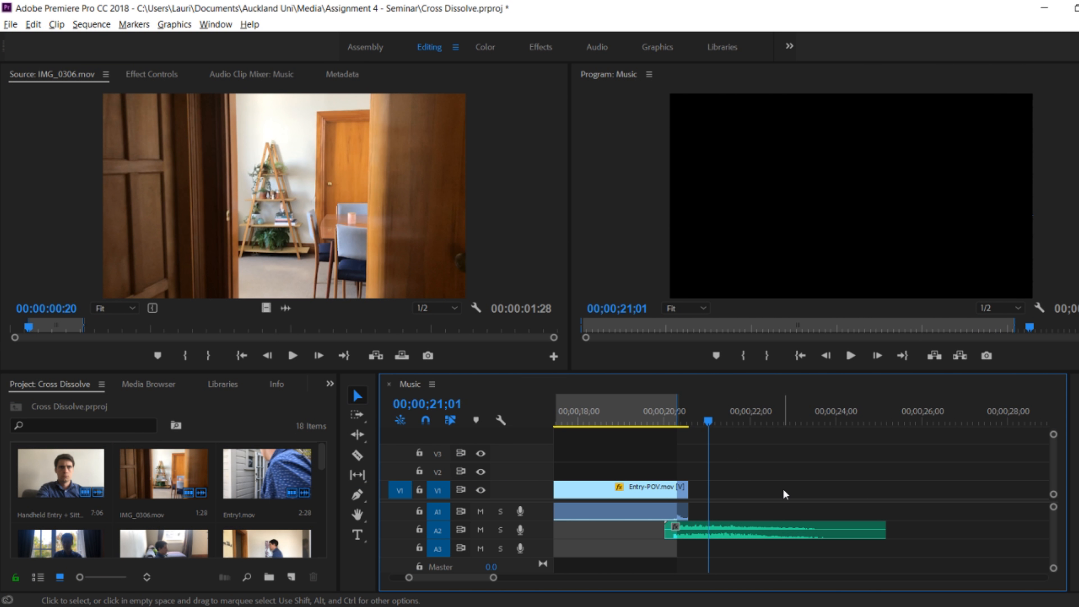
# - Create a new 1280×720 legacy title named Title 02 with default settings
pyautogui.click(10, 24)
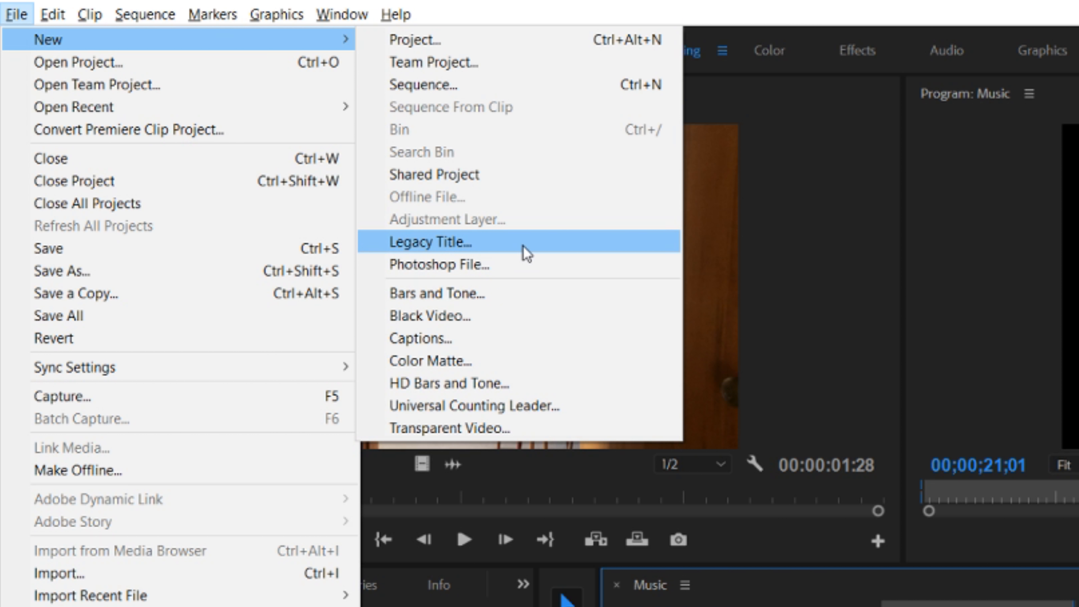
pyautogui.click(429, 242)
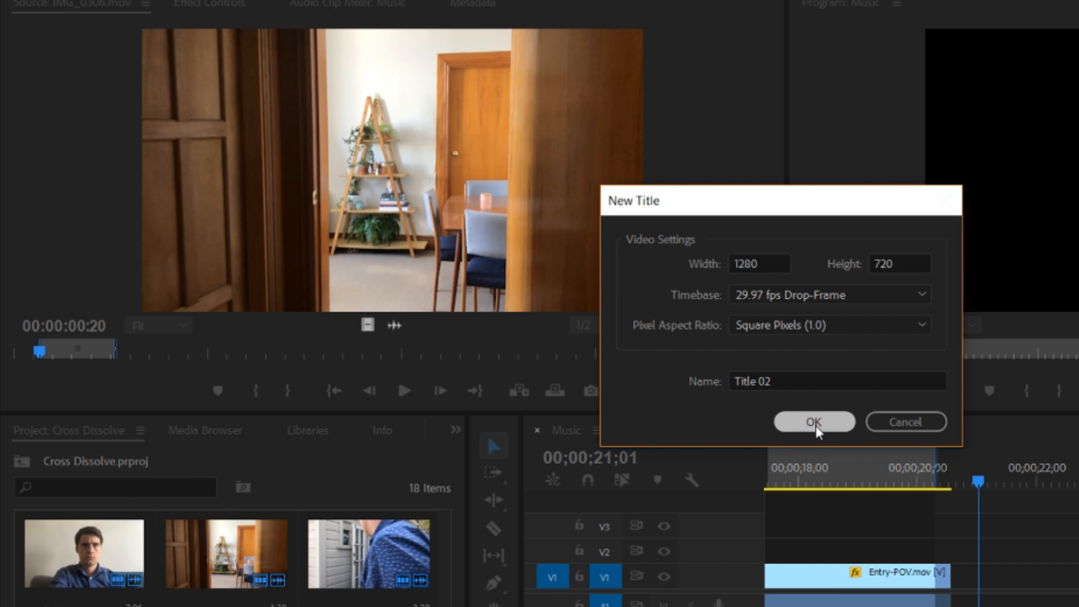
pyautogui.click(814, 421)
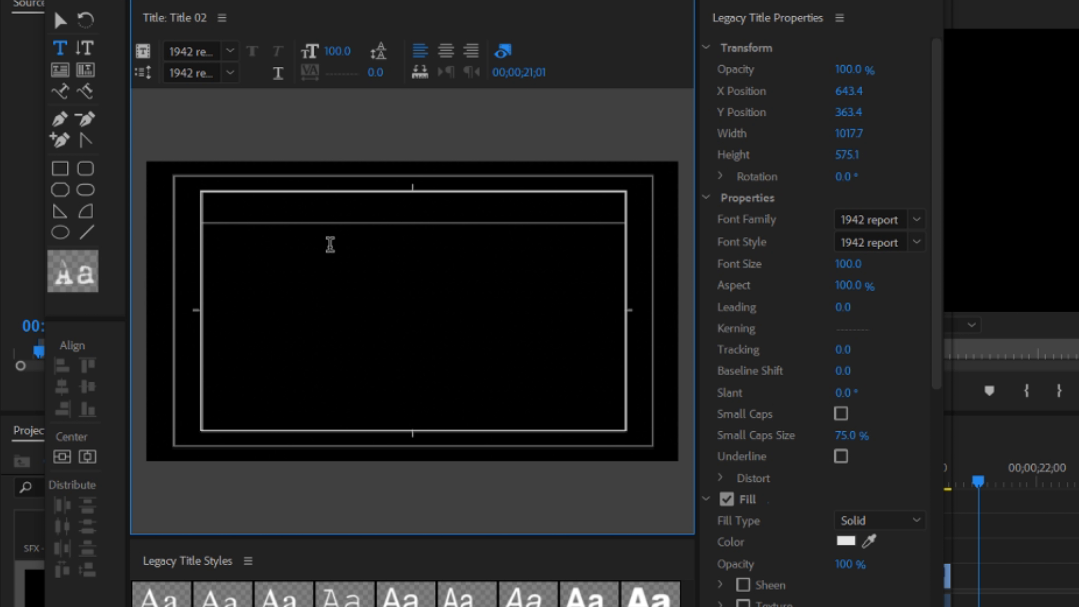
# - Write 'Doppelganger' in the 1942 report font and move it to the frame's middle
pyautogui.write('Doppel')
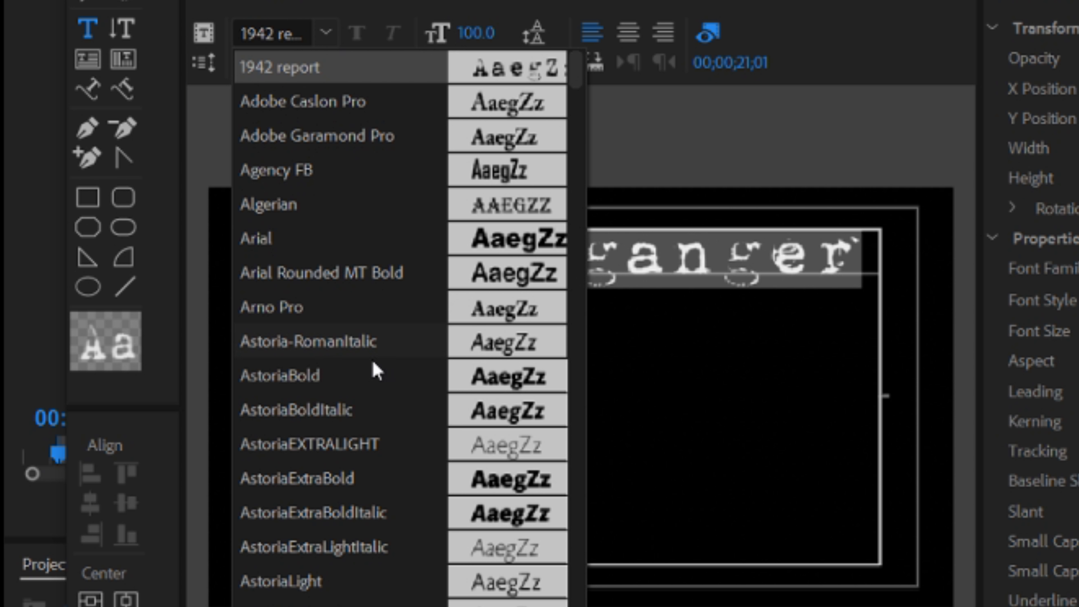
pyautogui.click(316, 102)
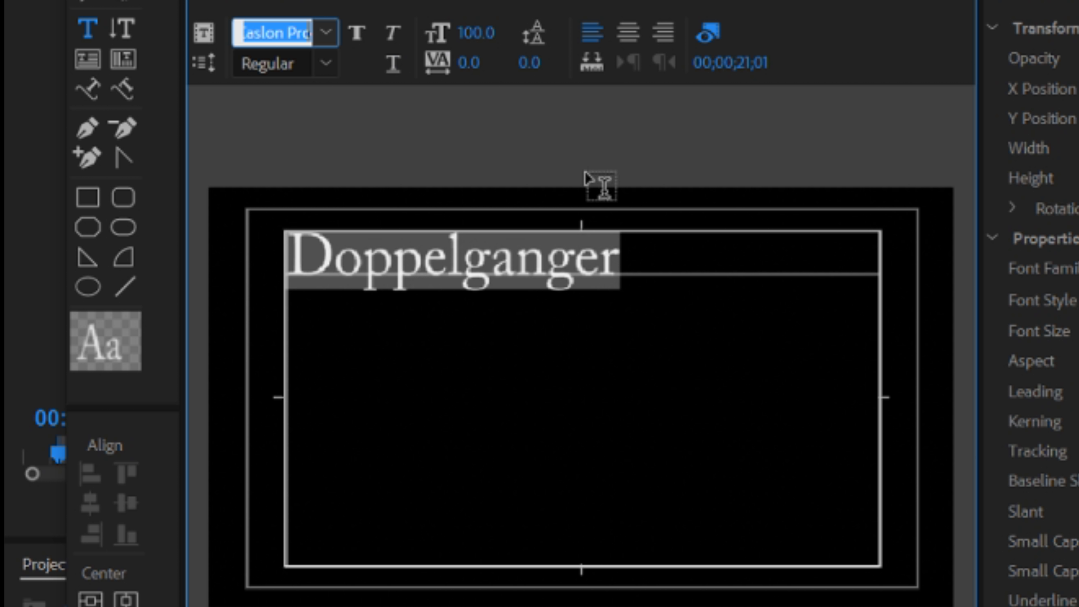
pyautogui.click(284, 33)
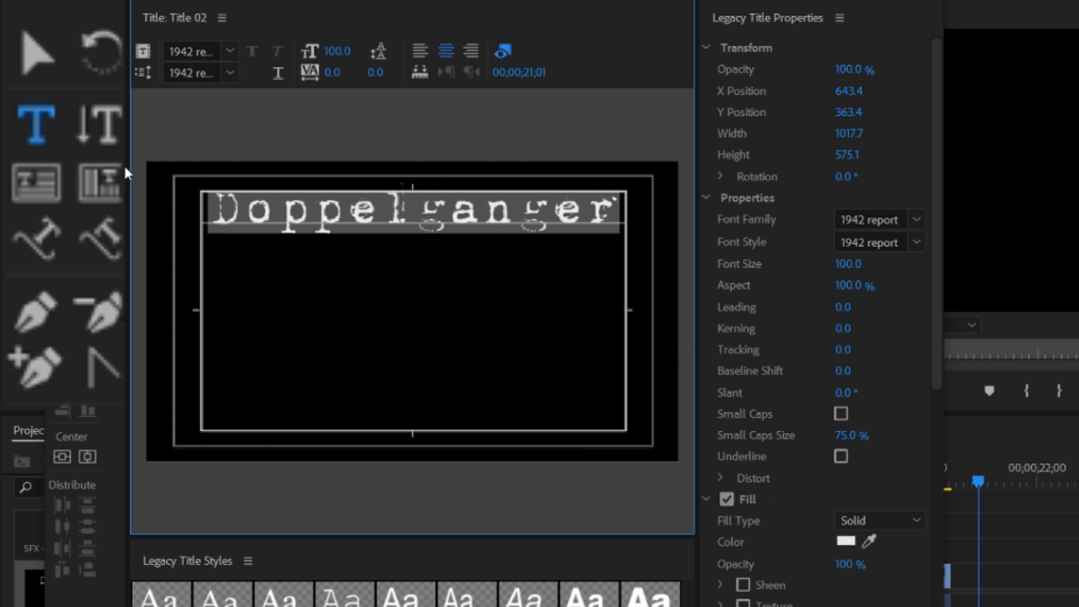
pyautogui.click(36, 49)
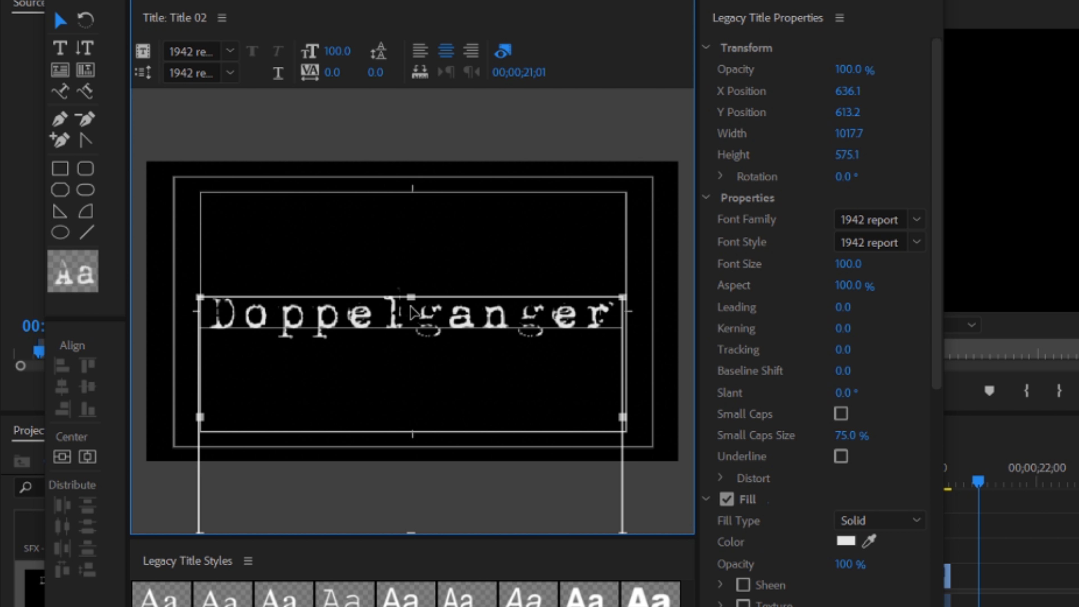
pyautogui.moveTo(547, 425)
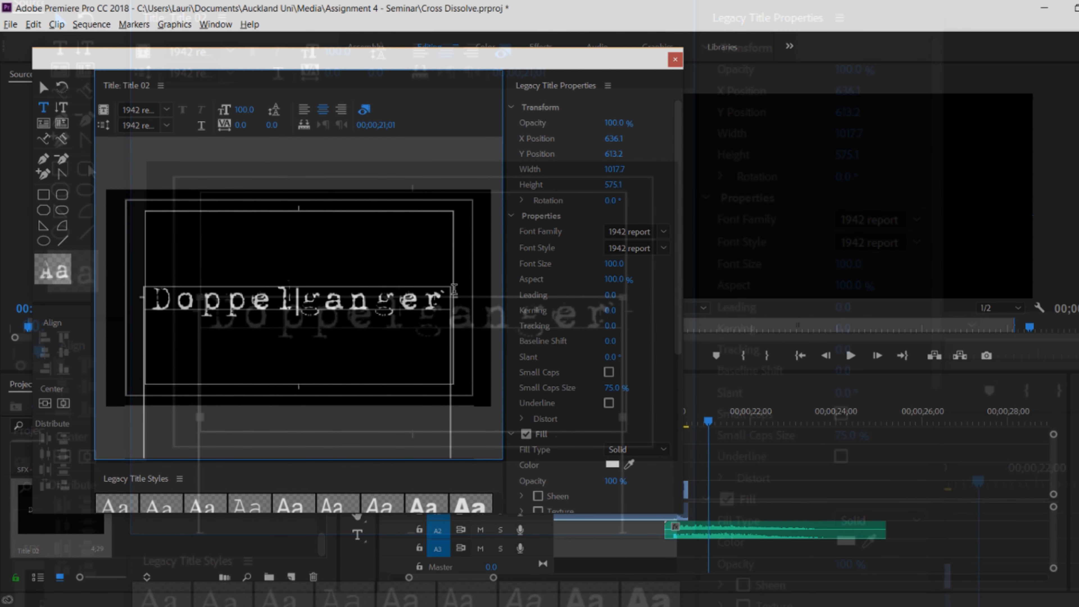
# - Close the Title window and place Title 02 on V1 right after Entry-POV.mov
pyautogui.click(673, 59)
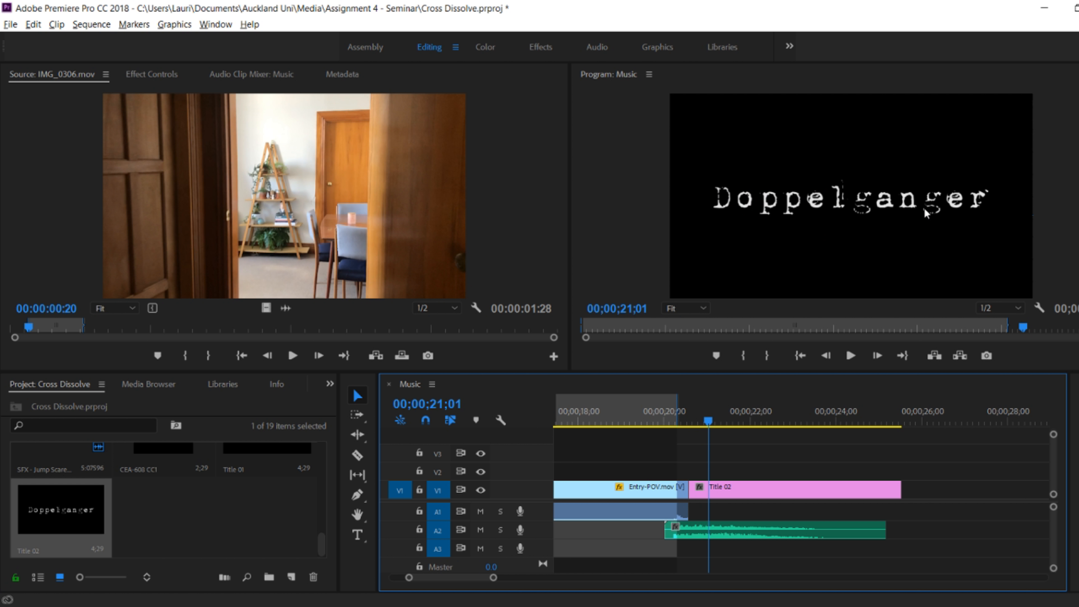
pyautogui.click(738, 425)
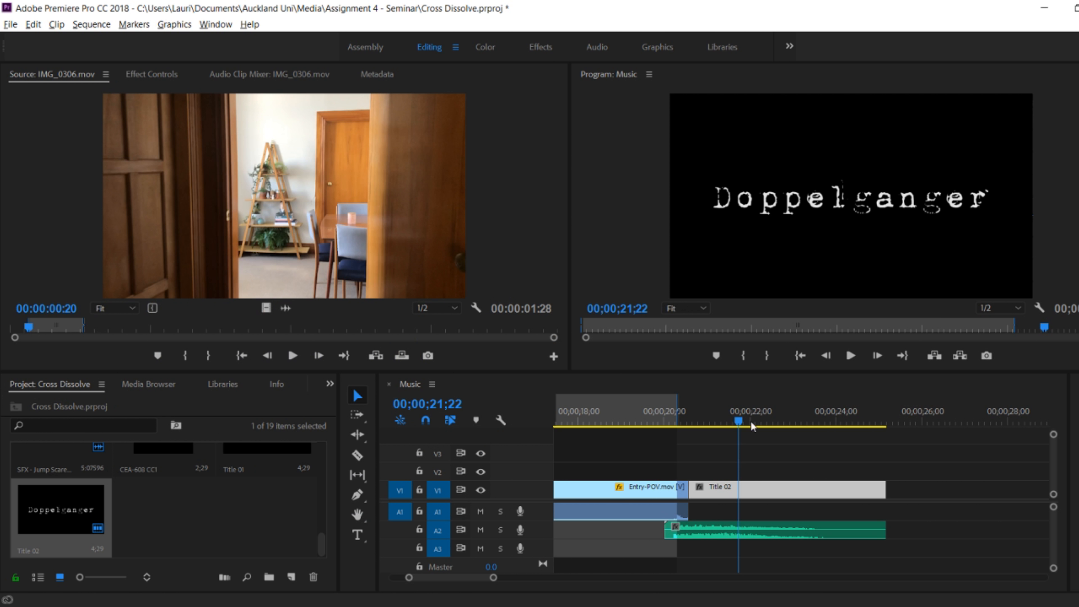
pyautogui.click(692, 421)
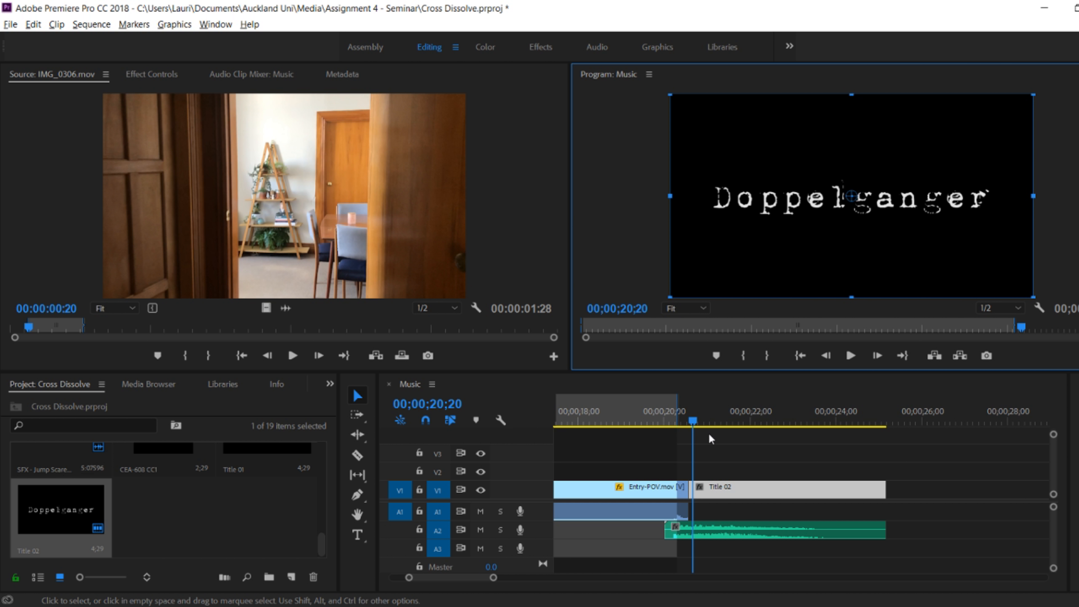
# - Enable Position and Scale keyframes on Title 02 at its start with scale 88.2%
pyautogui.click(151, 74)
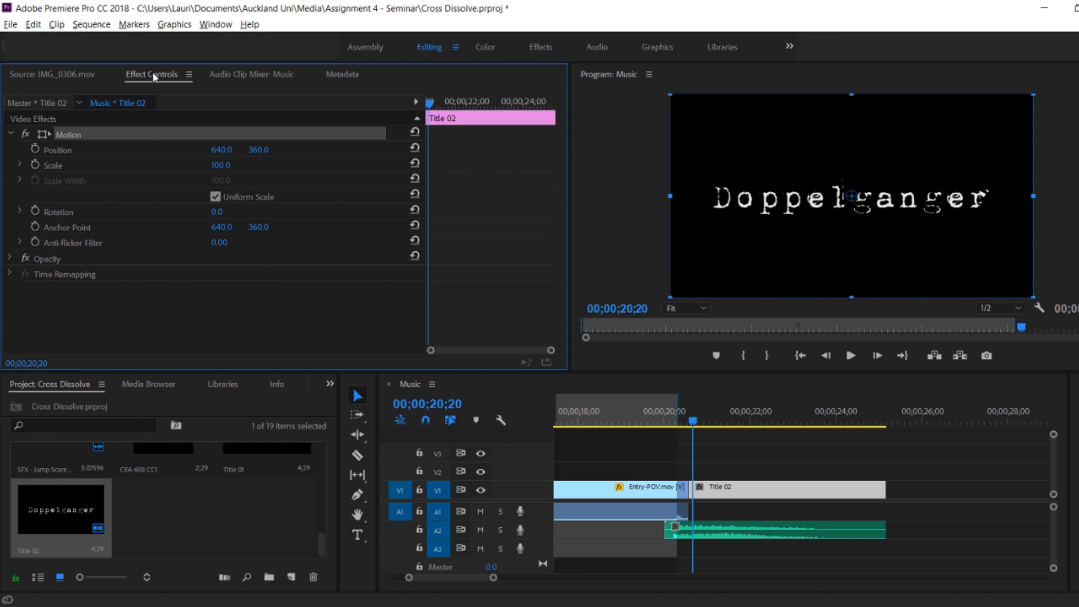
pyautogui.moveTo(697, 427)
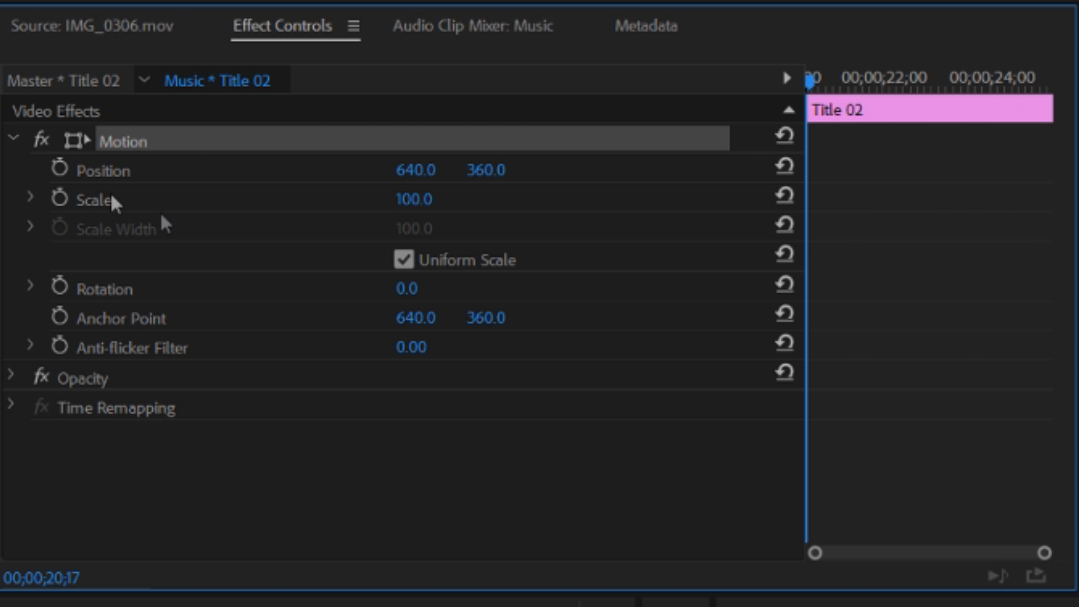
pyautogui.click(59, 171)
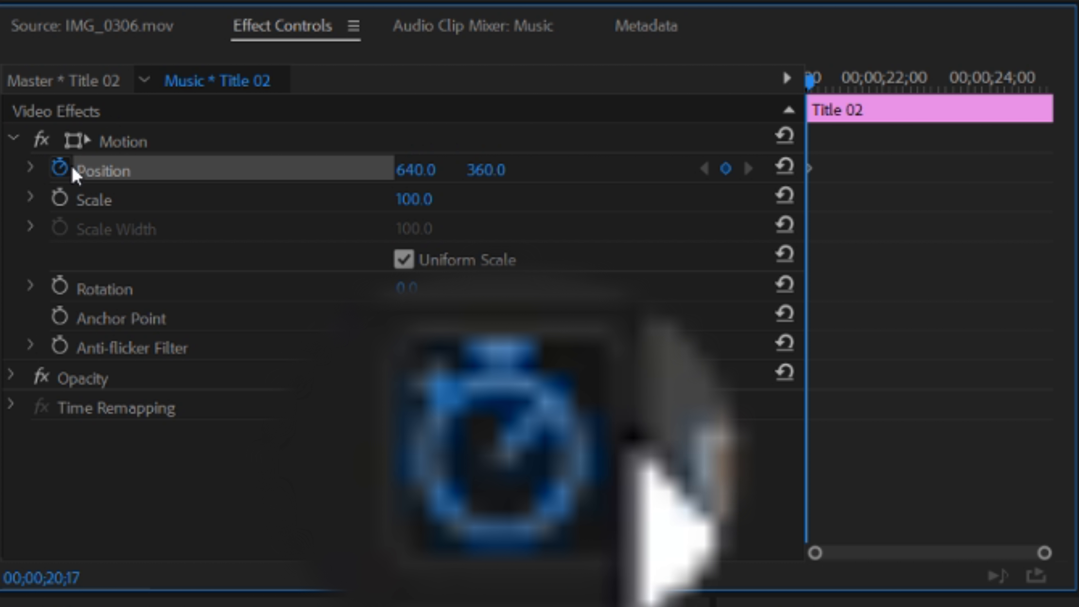
pyautogui.moveTo(732, 191)
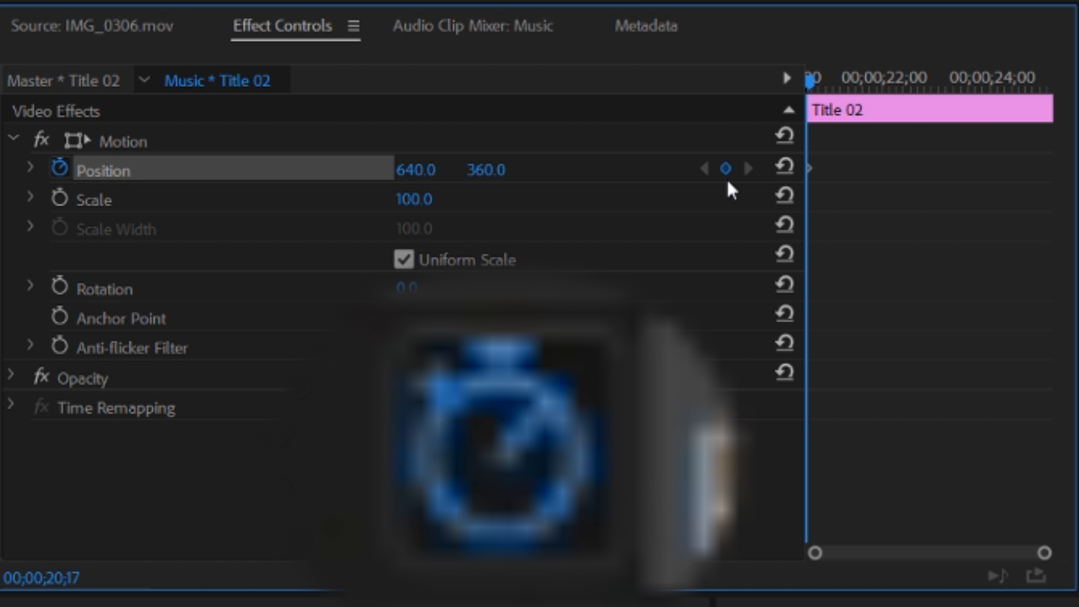
pyautogui.moveTo(811, 88)
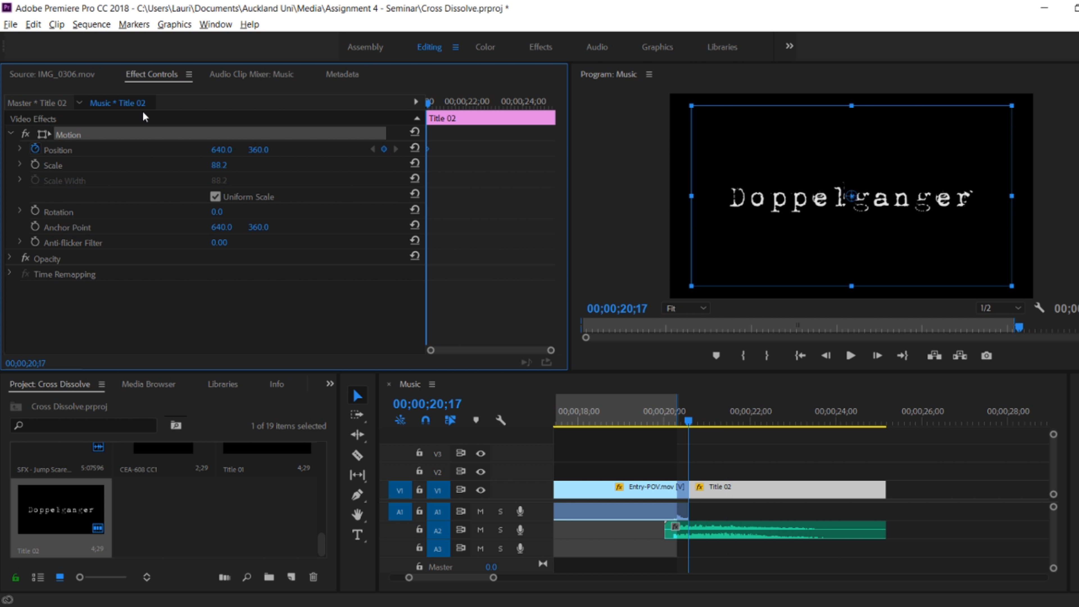
pyautogui.click(53, 165)
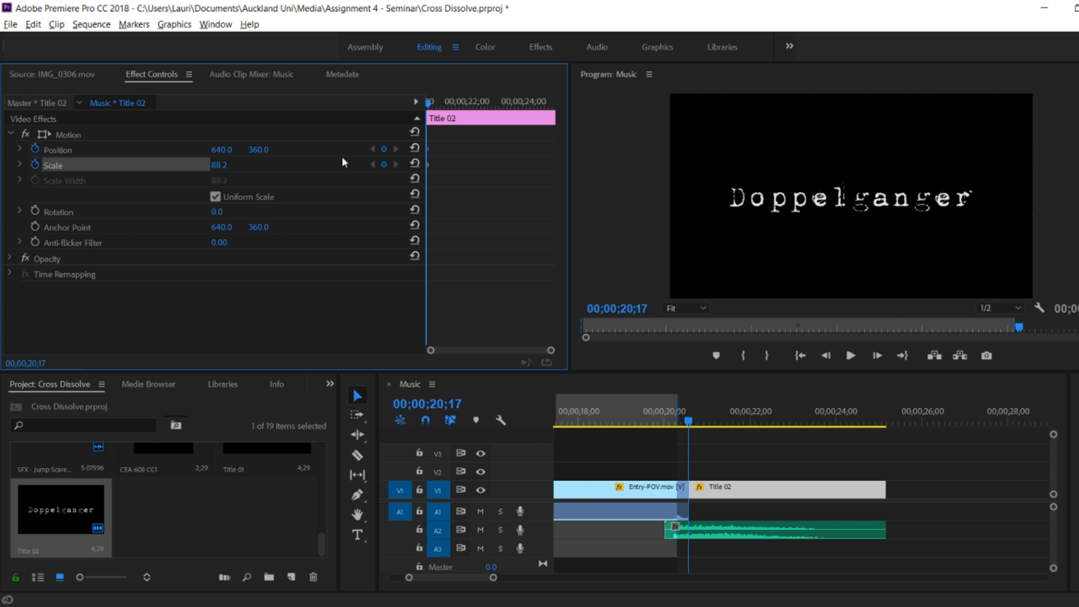
pyautogui.moveTo(39, 151)
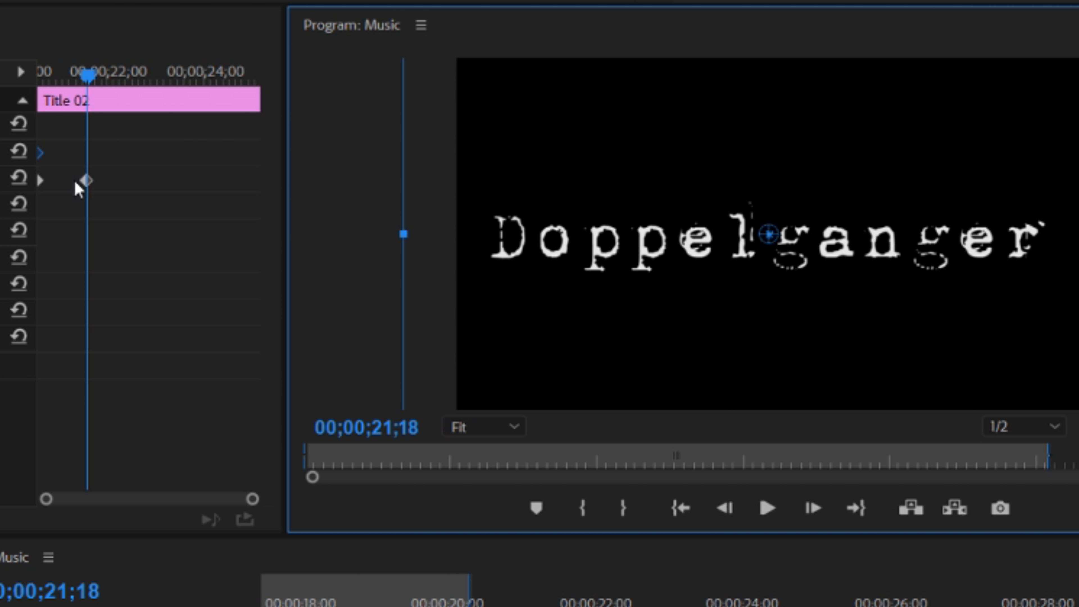
pyautogui.moveTo(742, 336)
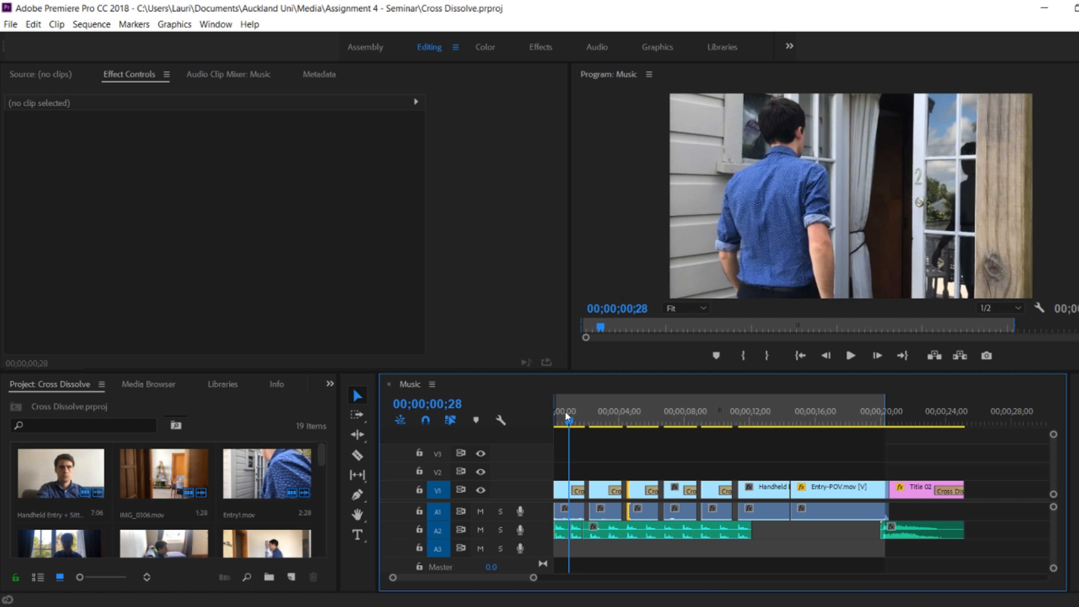
# - Unlink the audio from the selected clips near the start of the Music sequence
pyautogui.click(574, 412)
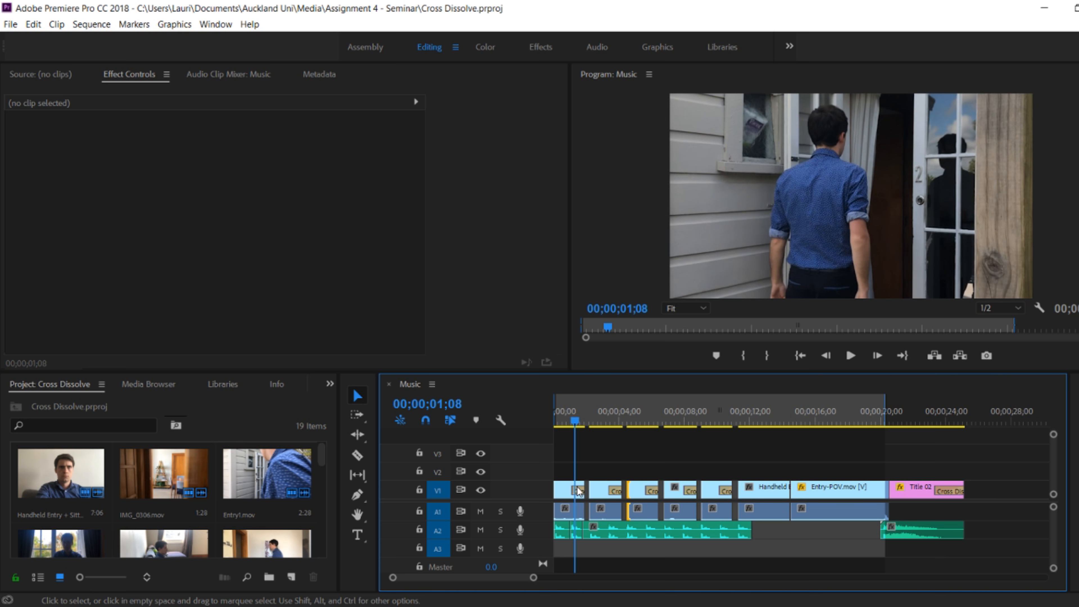
pyautogui.rightClick(577, 490)
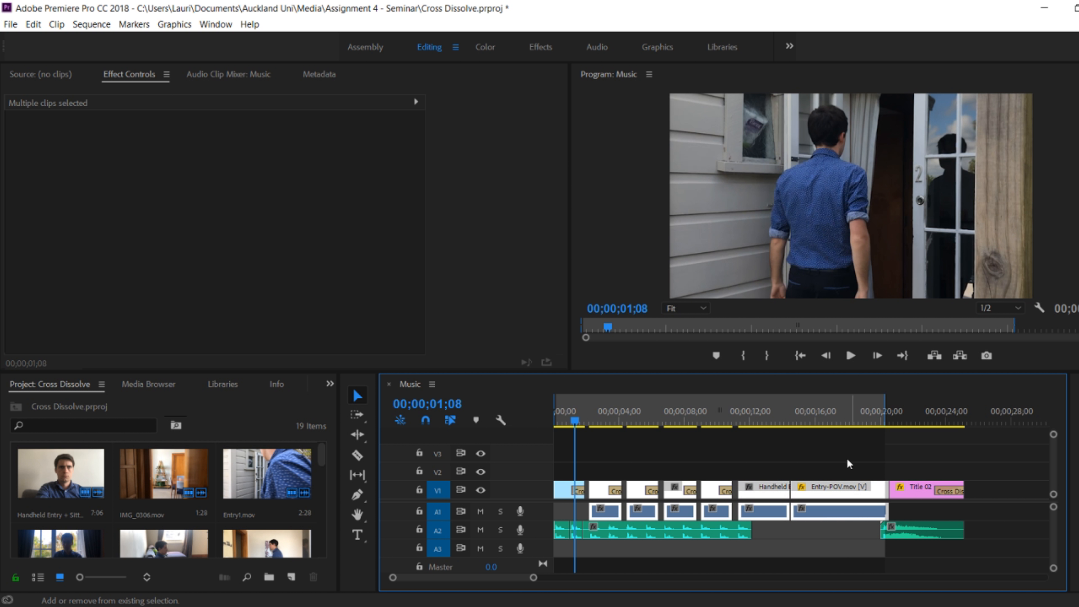
pyautogui.rightClick(833, 489)
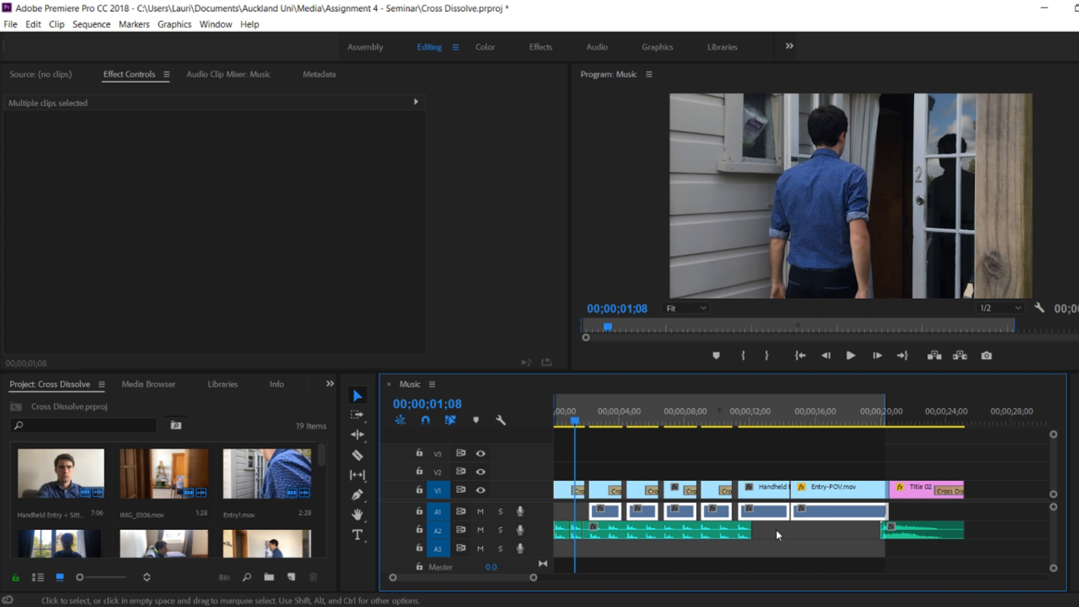
# - Deselect the clips and switch to the effects-focused workspace for colour work
pyautogui.click(778, 543)
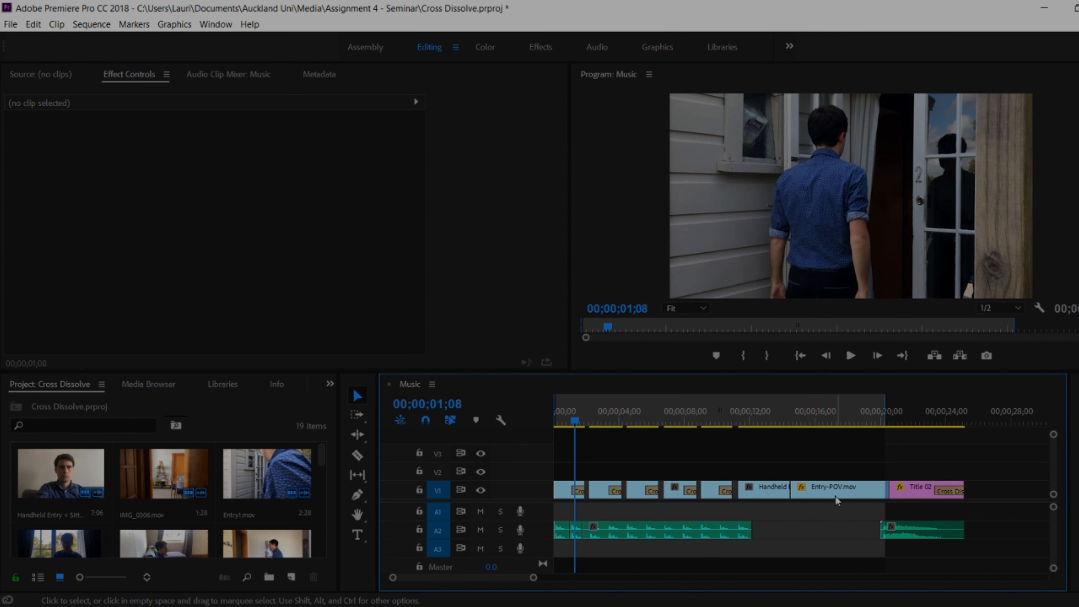
pyautogui.click(539, 47)
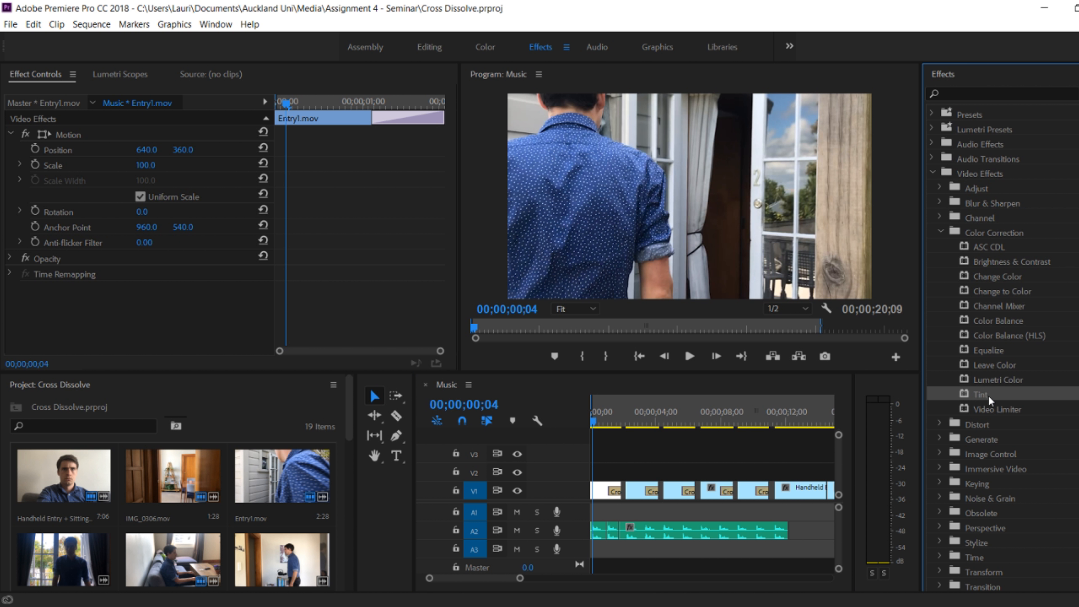
# - Add a 60% Tint to Entry1.mov and paste its Tint attributes onto the next clip
pyautogui.doubleClick(979, 393)
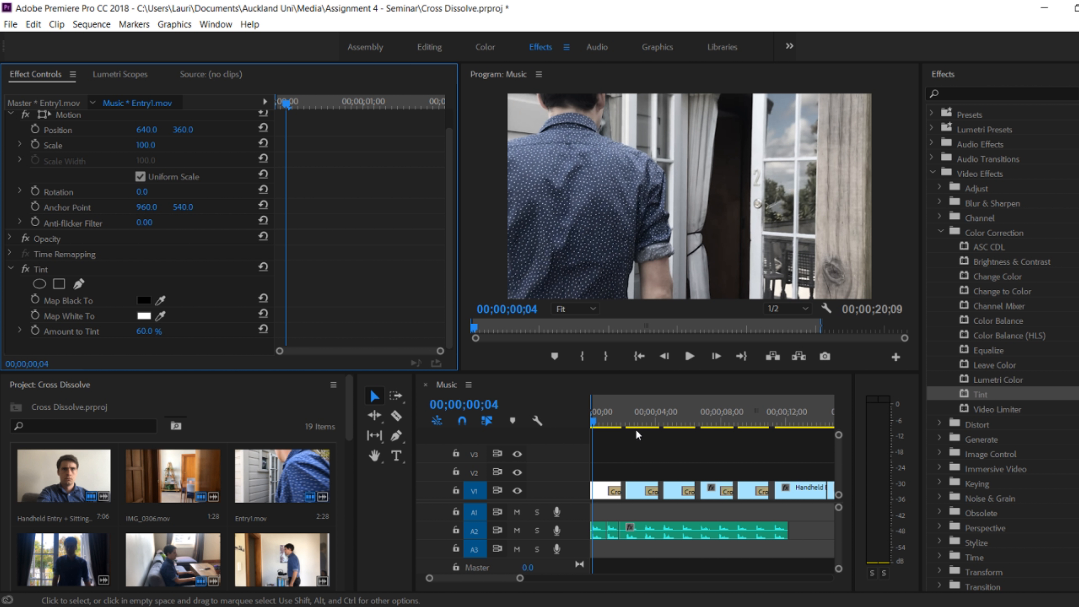
pyautogui.click(637, 421)
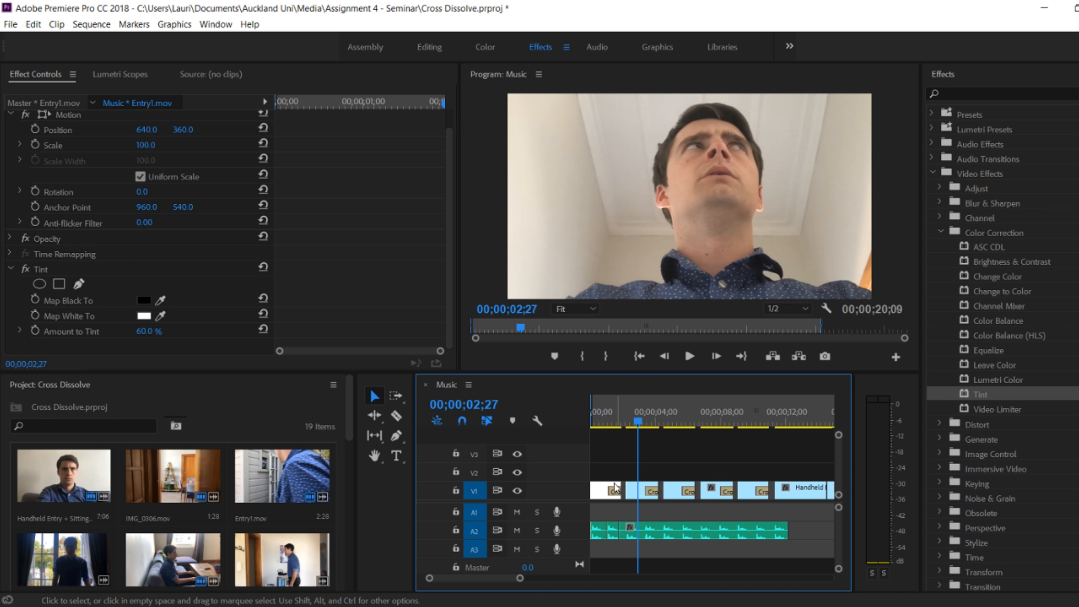
pyautogui.rightClick(614, 490)
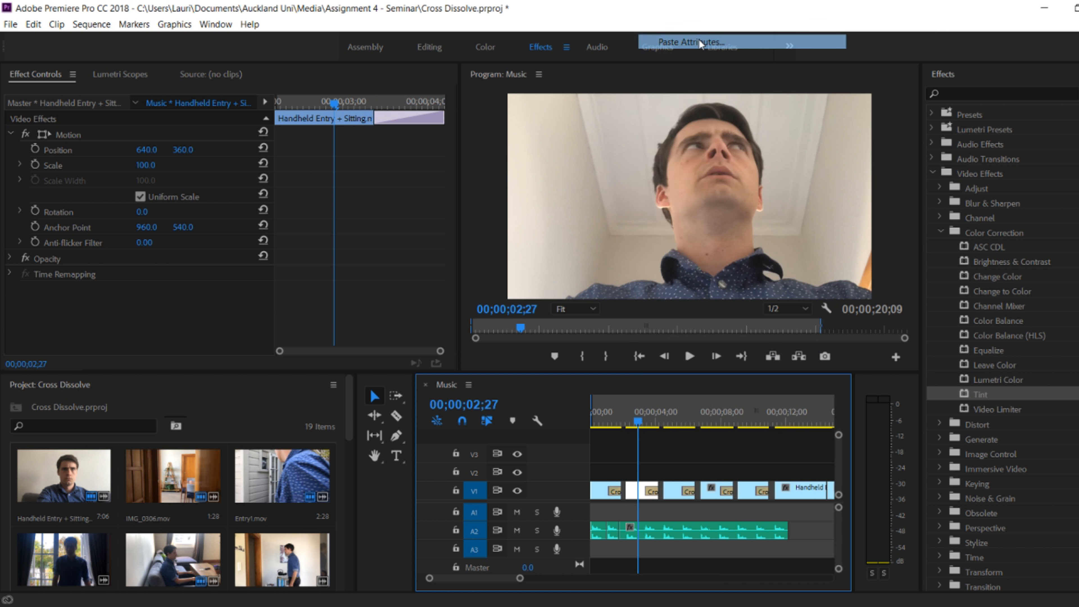
pyautogui.click(694, 43)
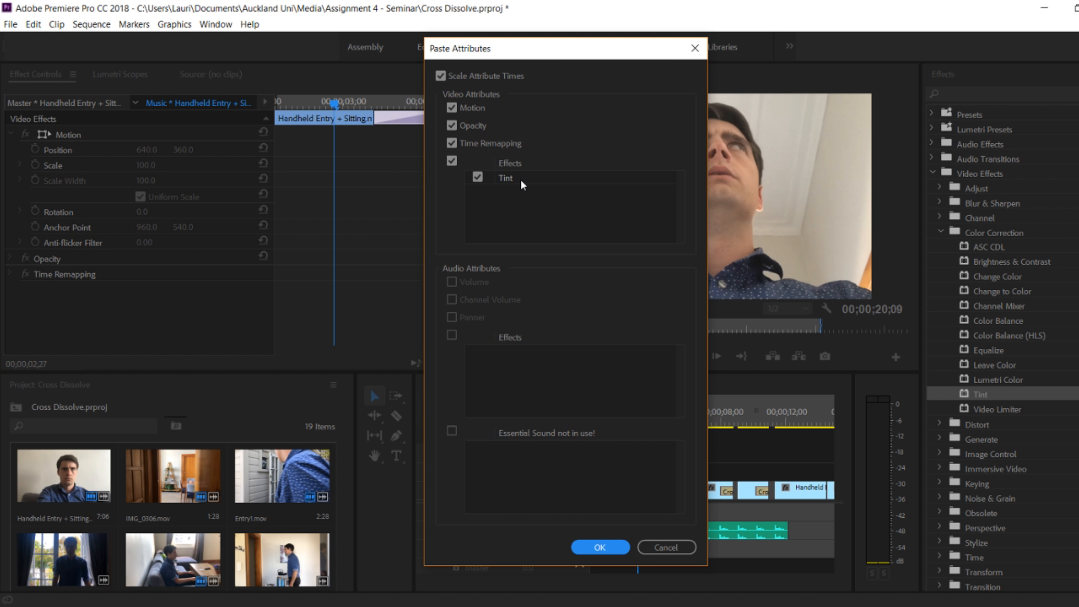
pyautogui.click(598, 547)
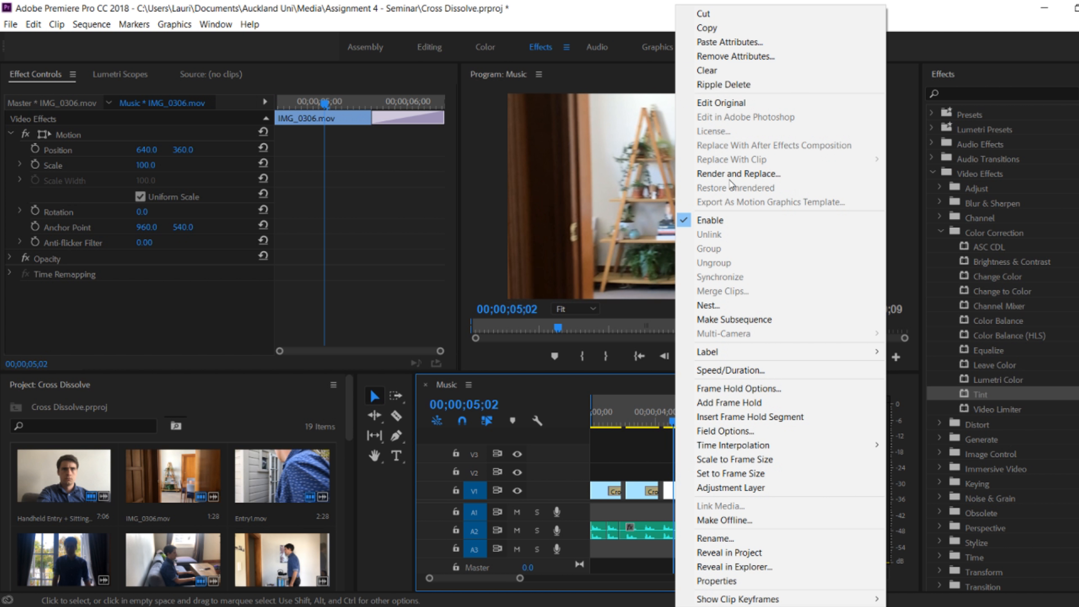
# - Paste the Tint attributes onto IMG_0306.mov and the remaining selected clips, then check the result
pyautogui.click(730, 43)
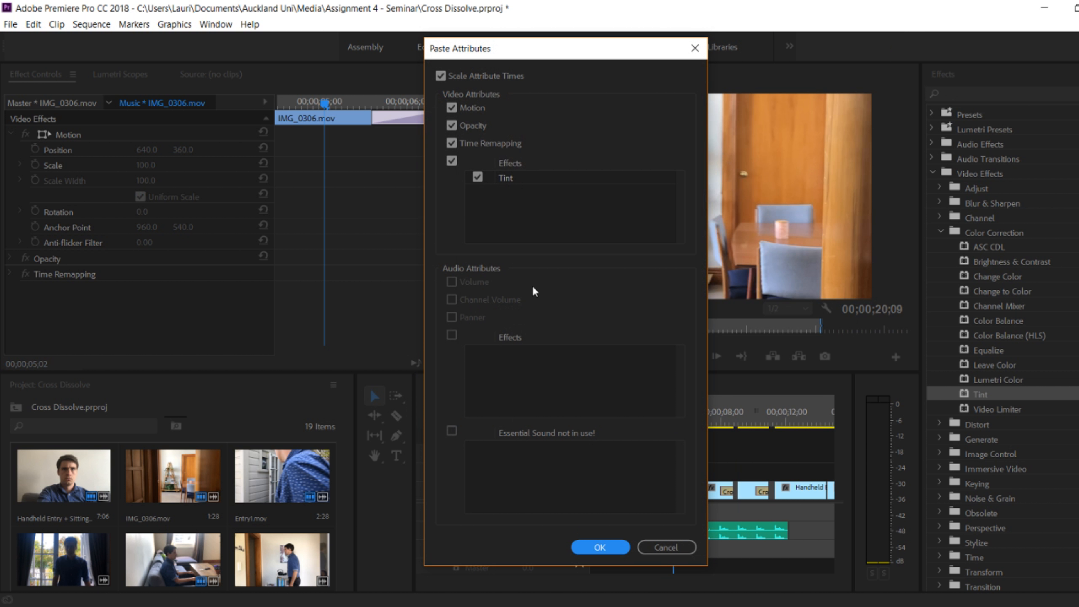
pyautogui.click(599, 547)
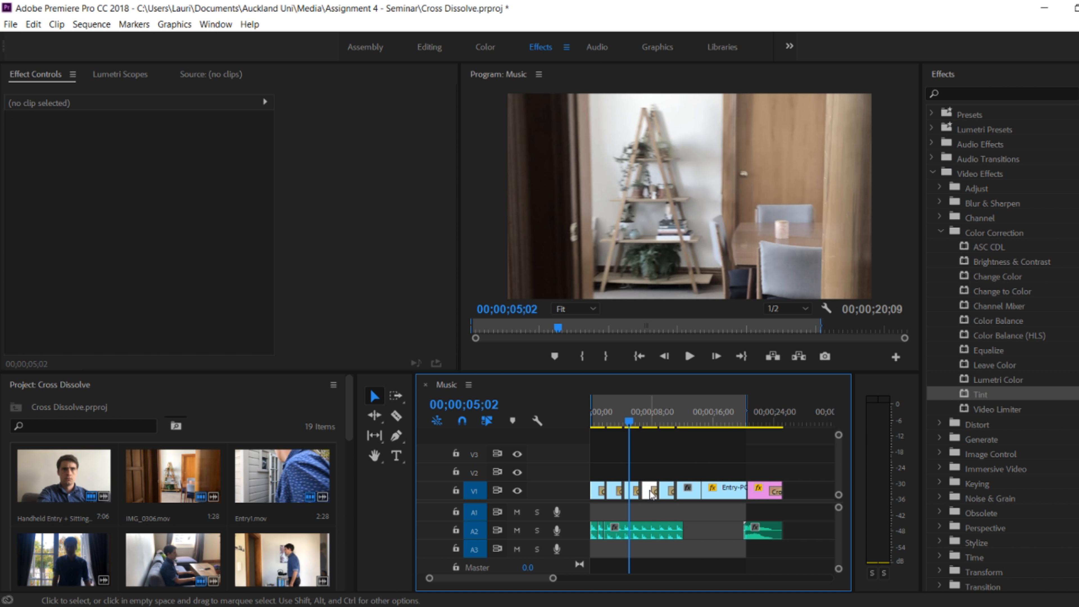
pyautogui.click(695, 490)
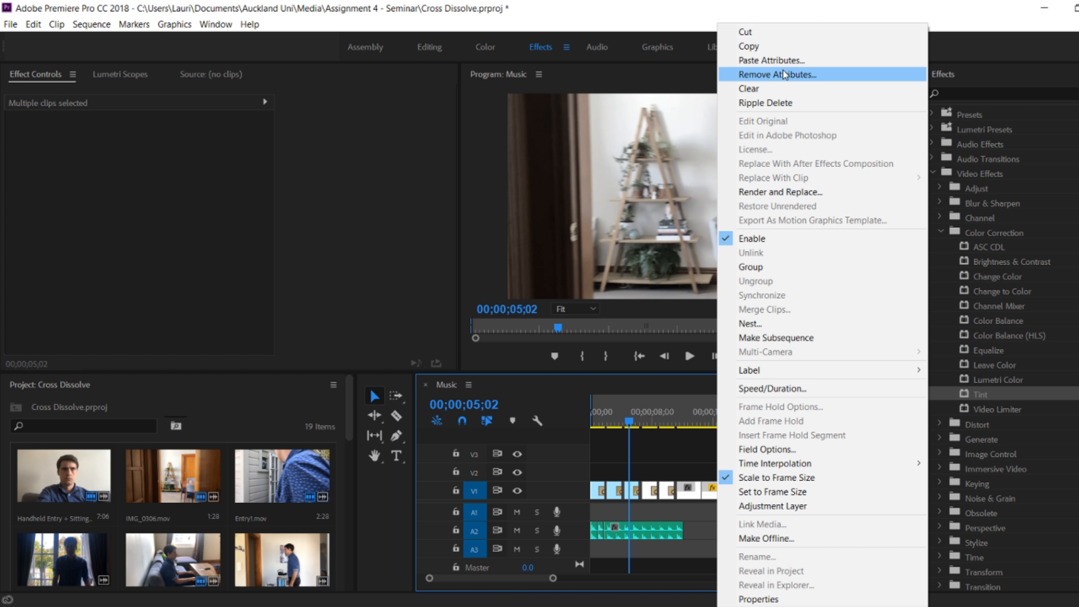
pyautogui.click(771, 60)
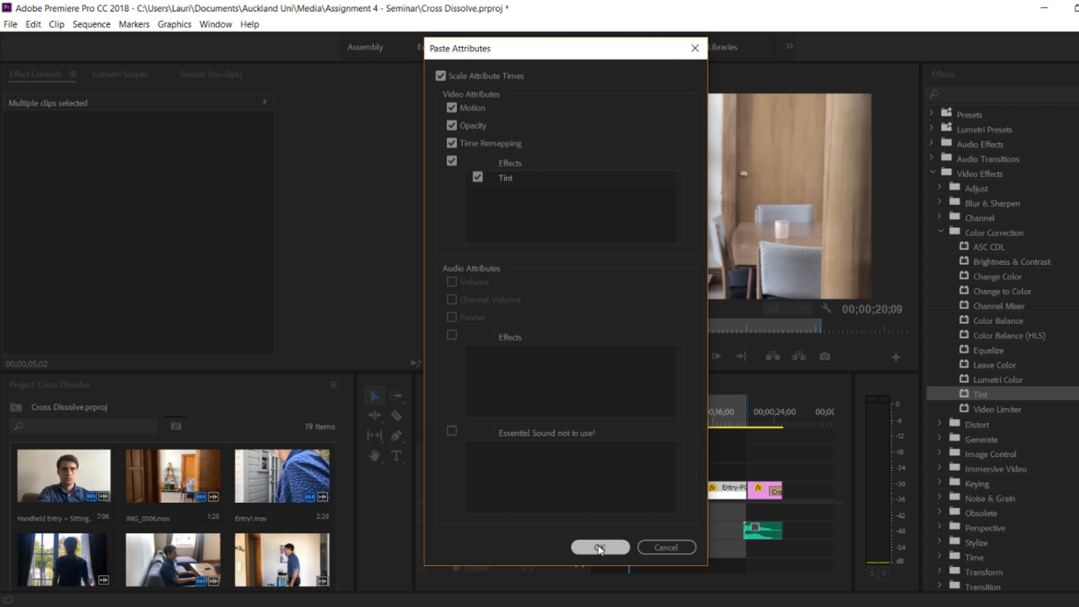
pyautogui.click(599, 546)
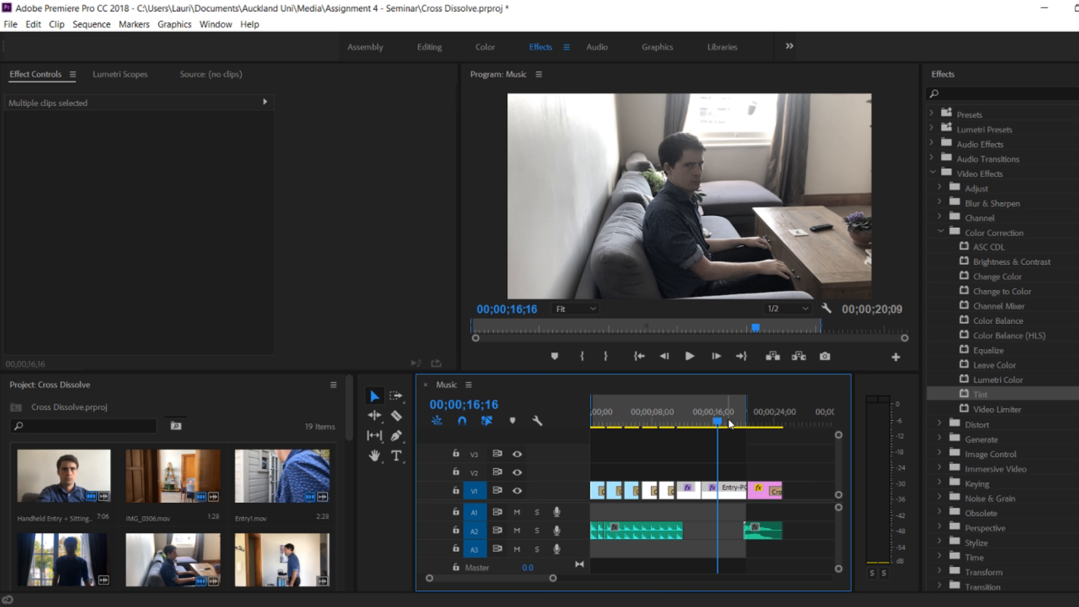
pyautogui.click(617, 411)
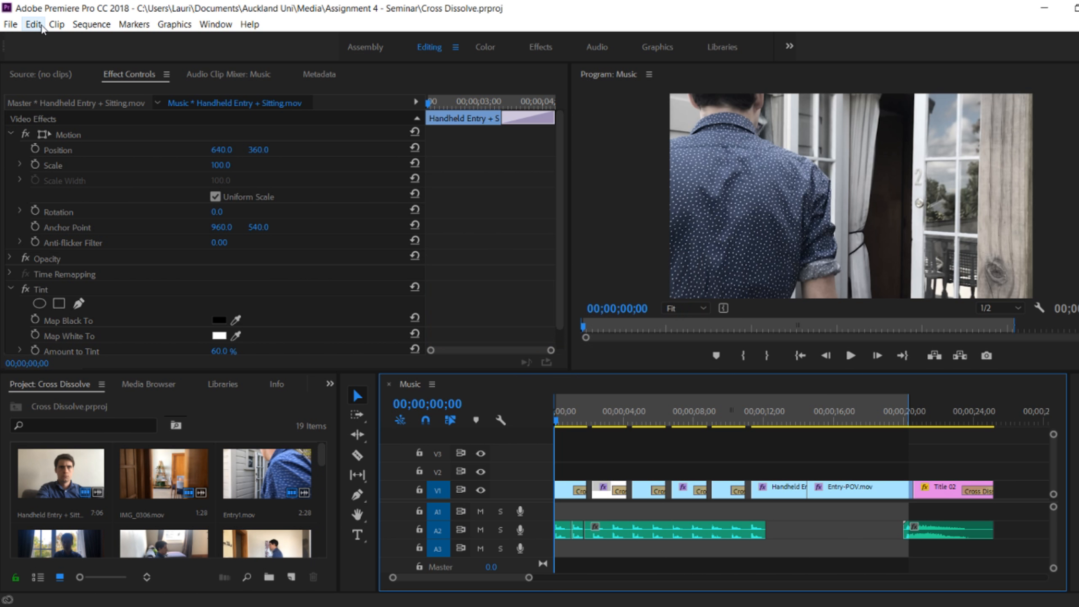
# - Render In to Out previews of the tinted Music sequence and return to the Editing workspace
pyautogui.click(91, 24)
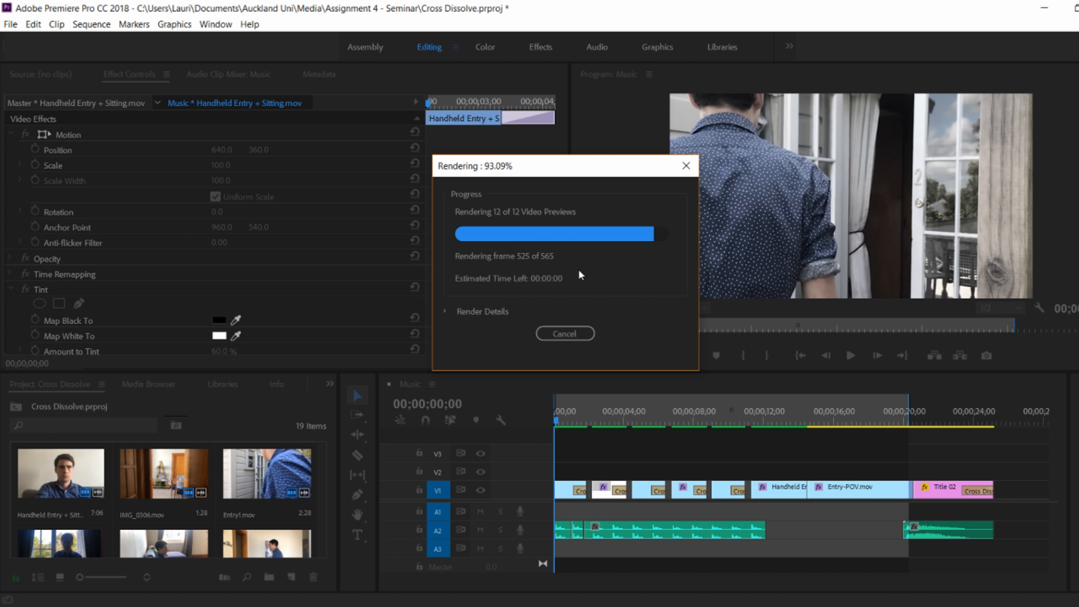
pyautogui.click(10, 23)
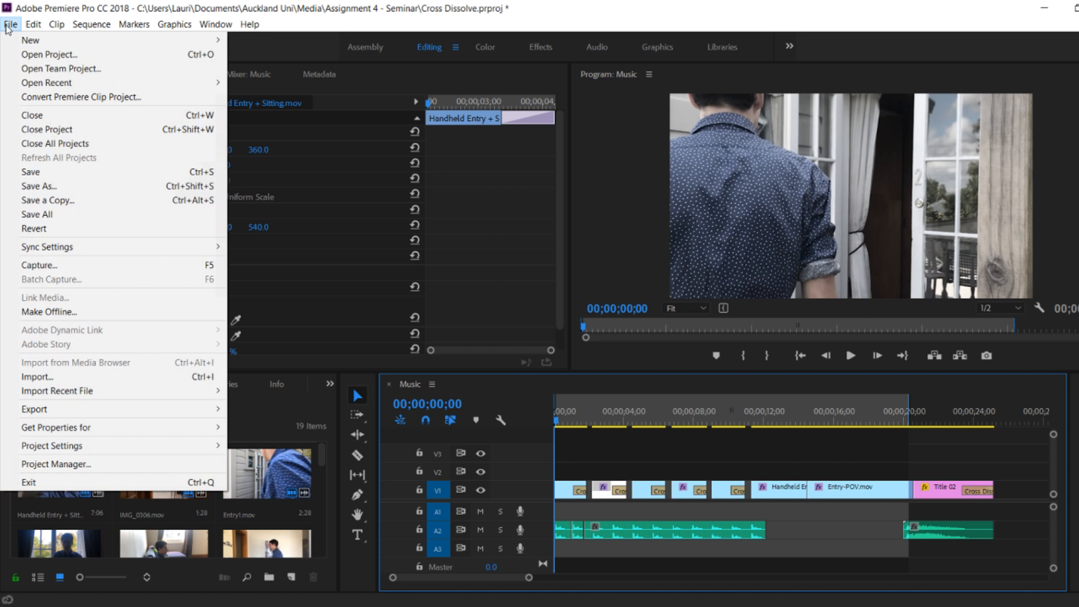
pyautogui.moveTo(34, 409)
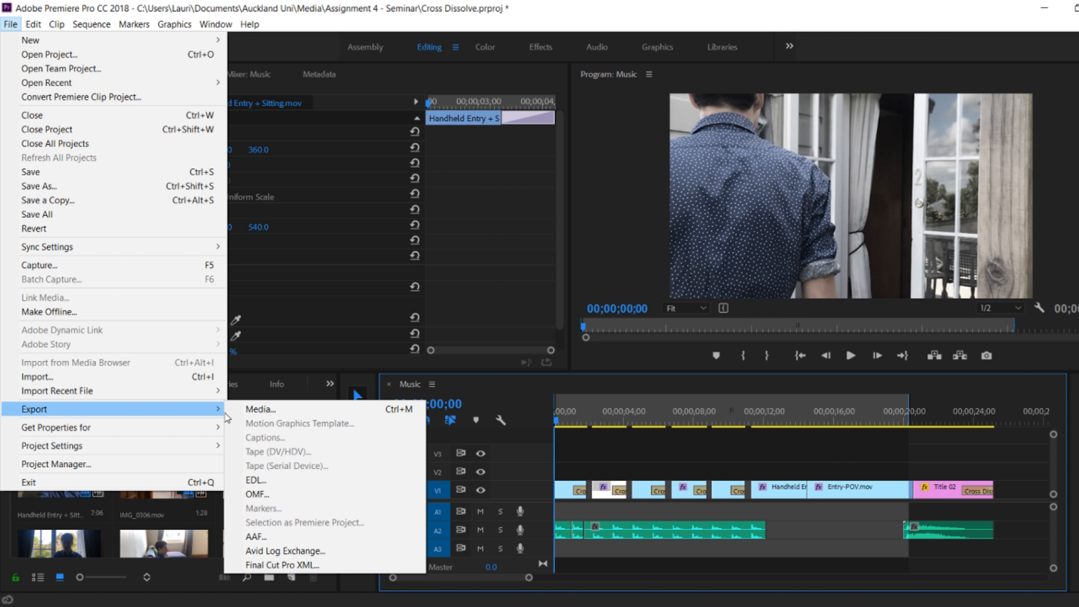
# - Export the sequence as Doppelganger.mp4 in the Media Trailer folder and start encoding
pyautogui.click(260, 408)
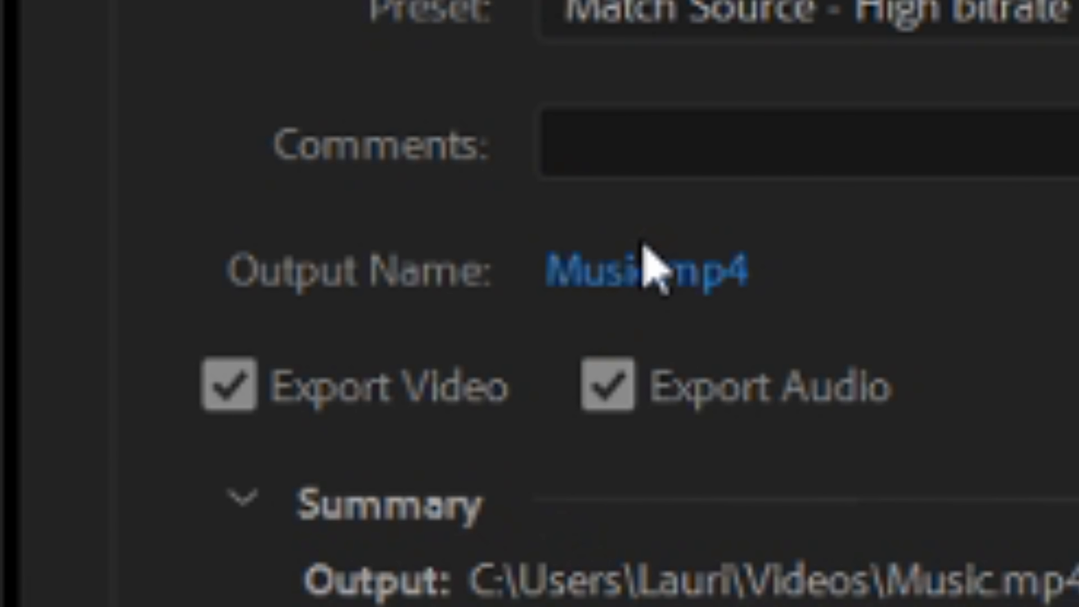
pyautogui.click(643, 270)
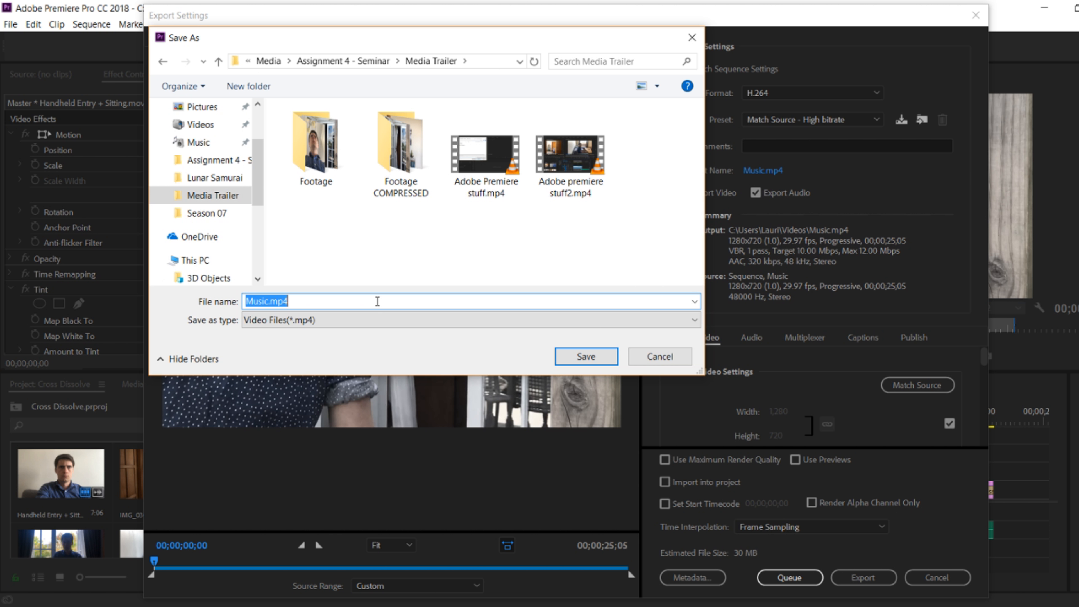
pyautogui.write('Doppelganger')
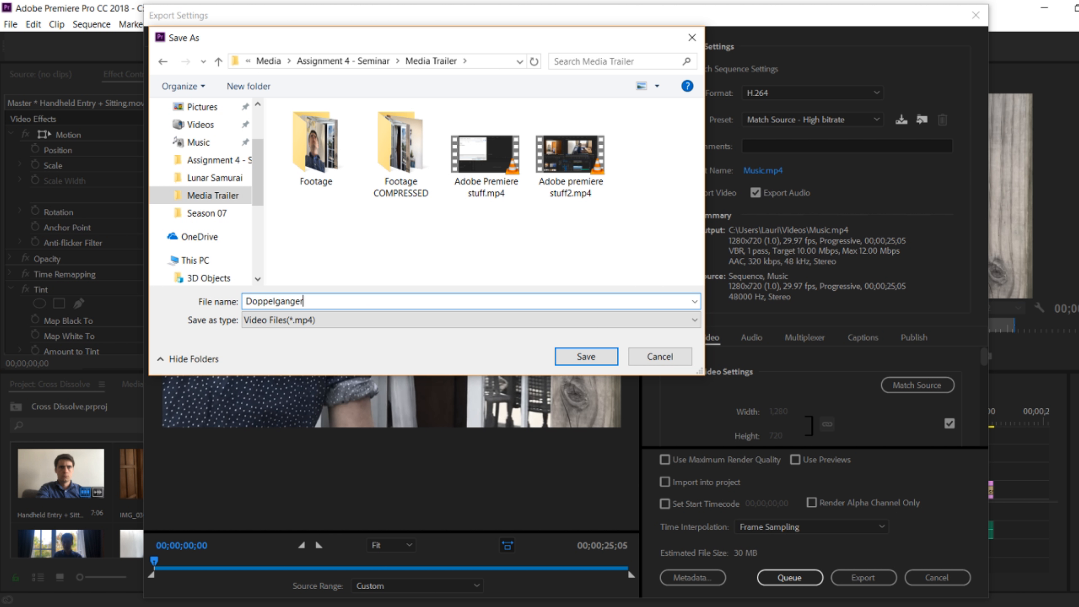
pyautogui.click(585, 356)
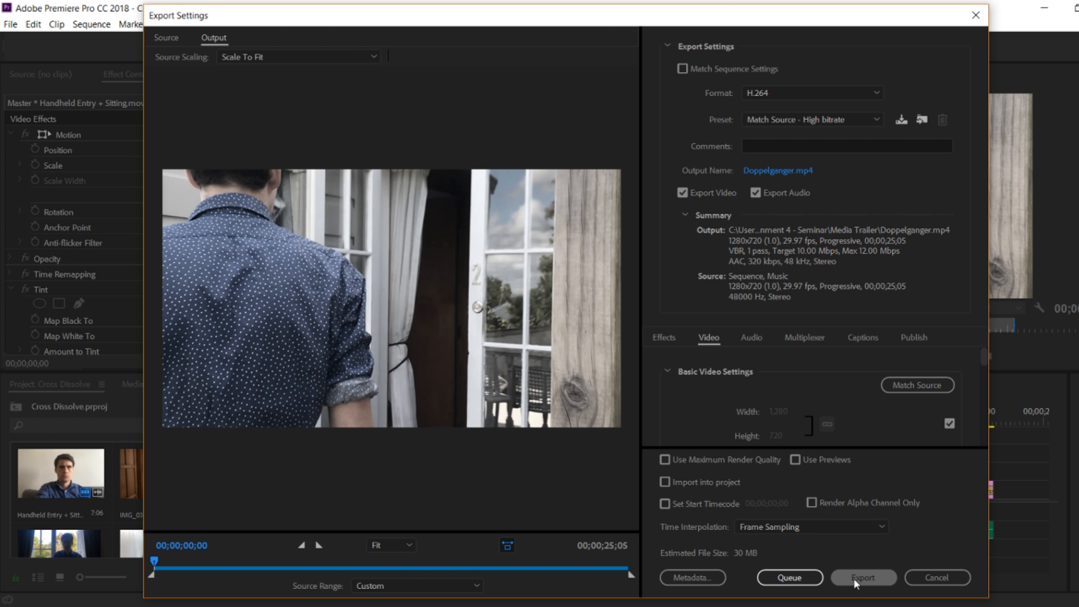
pyautogui.click(862, 577)
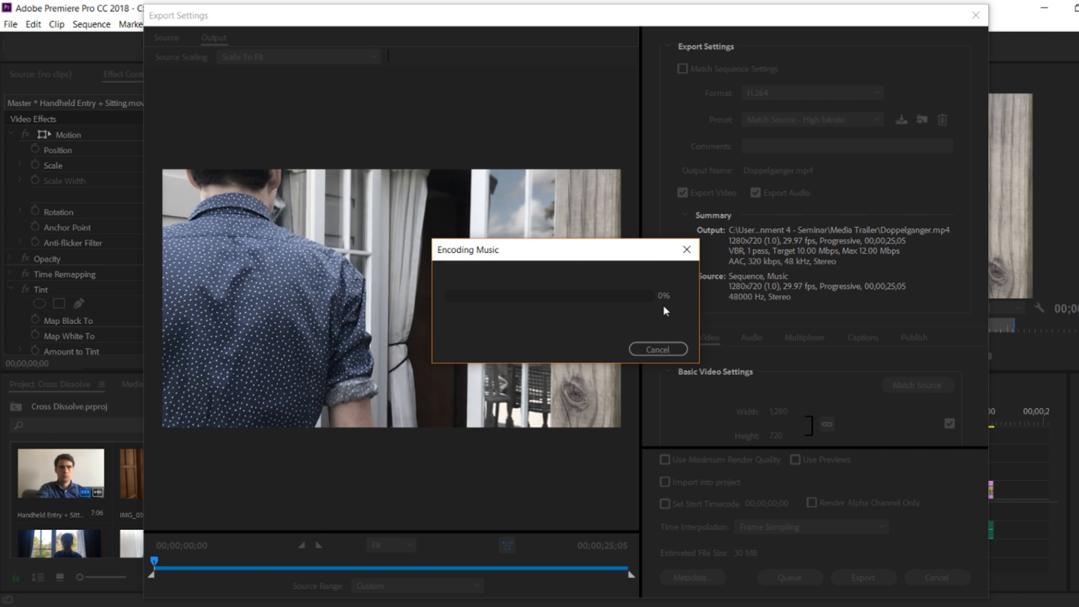